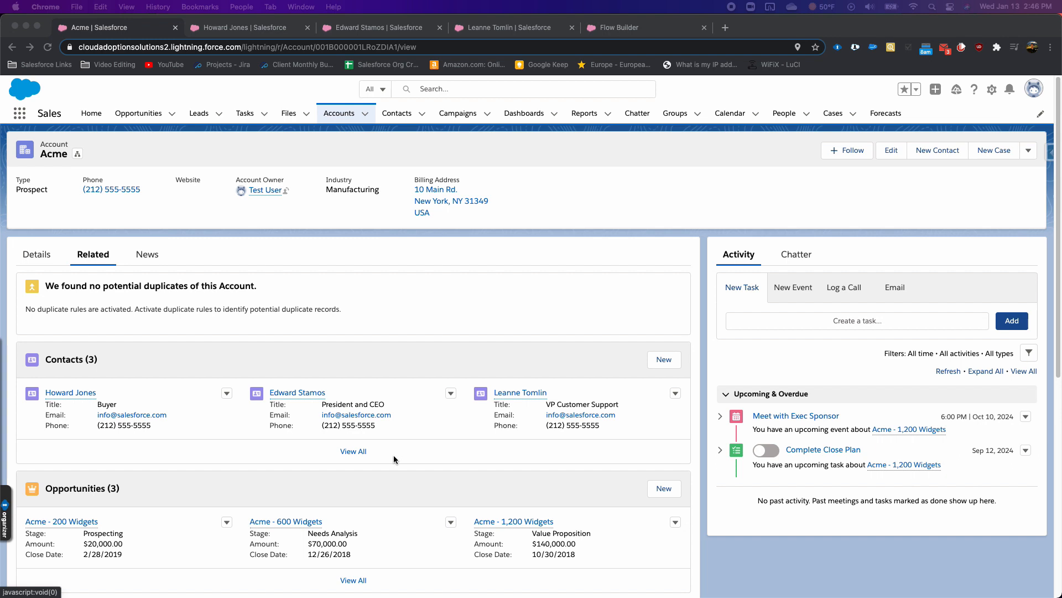
View Acme's detail fields, showing the new owner and an empty Prior Owner field.
left_click(37, 254)
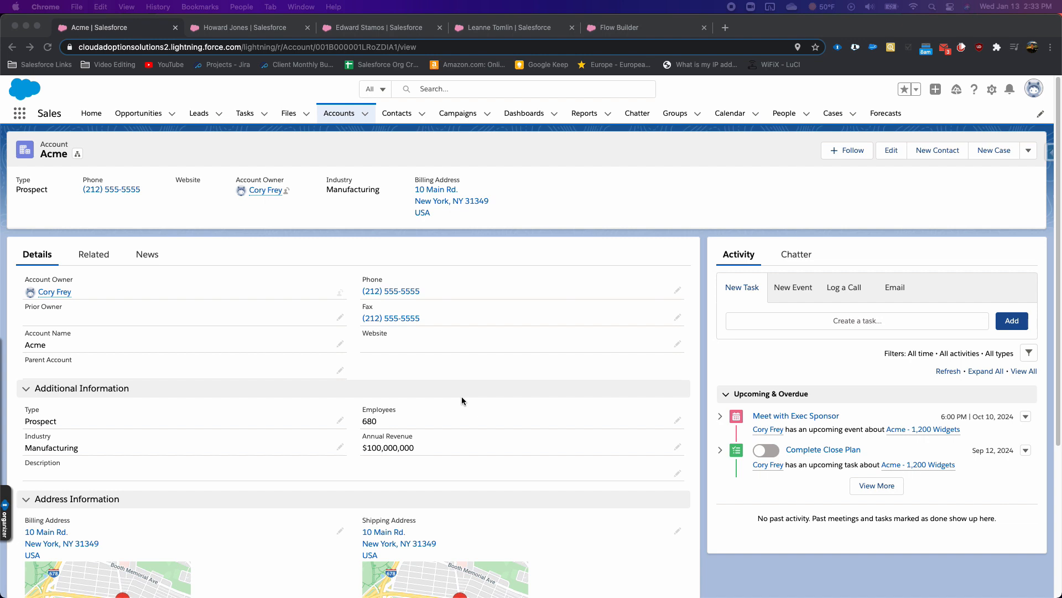
mouse_move(344, 206)
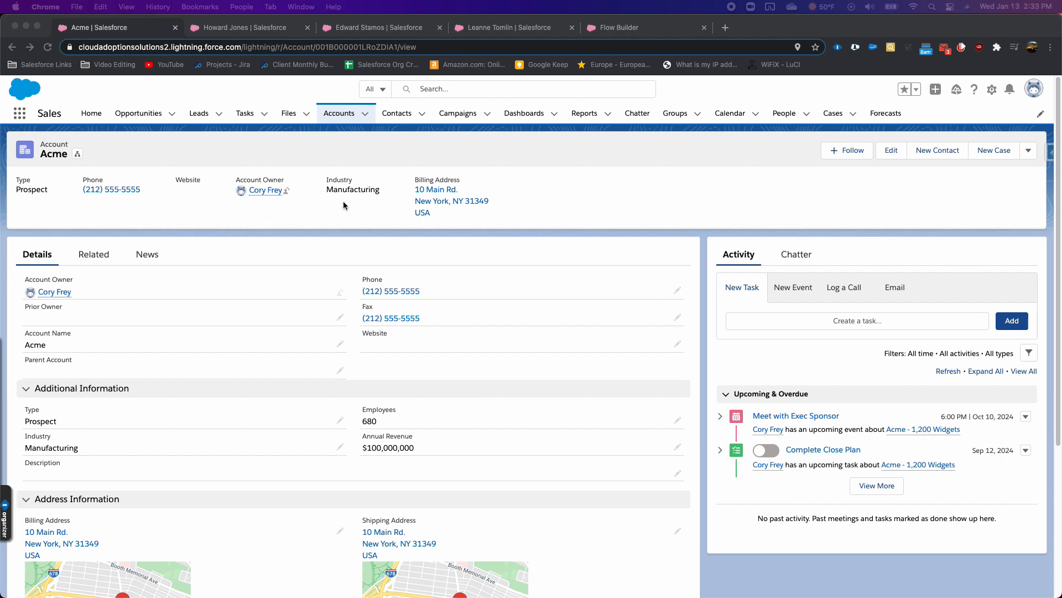
mouse_move(91, 137)
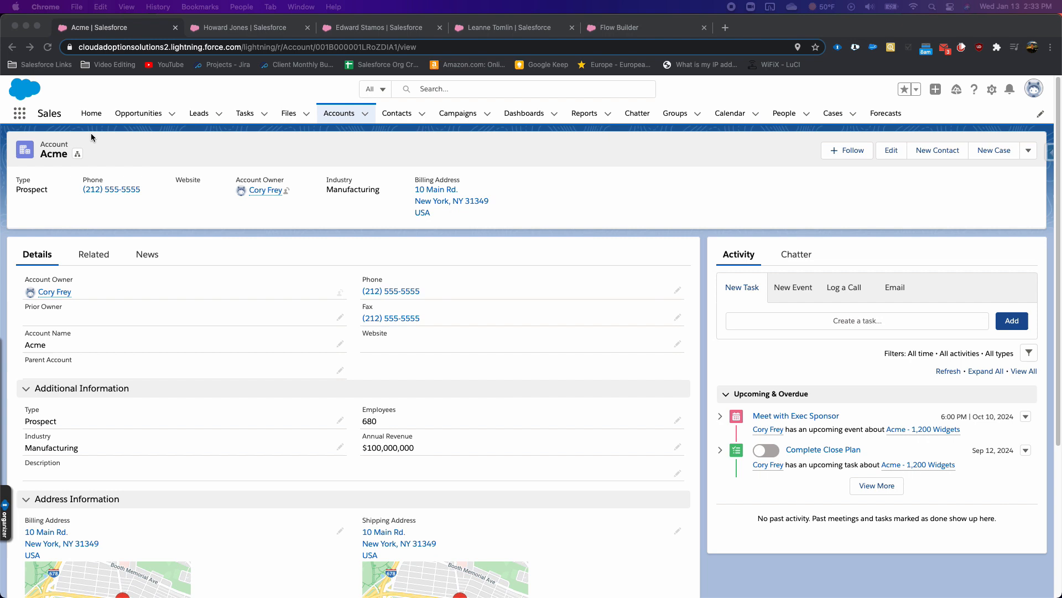
mouse_move(68, 326)
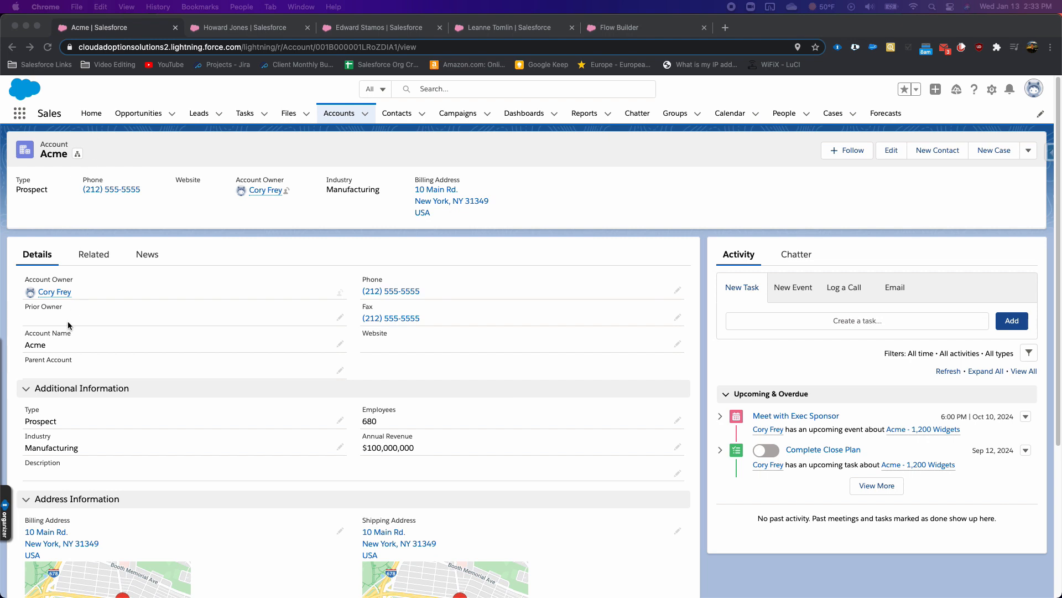
mouse_move(80, 315)
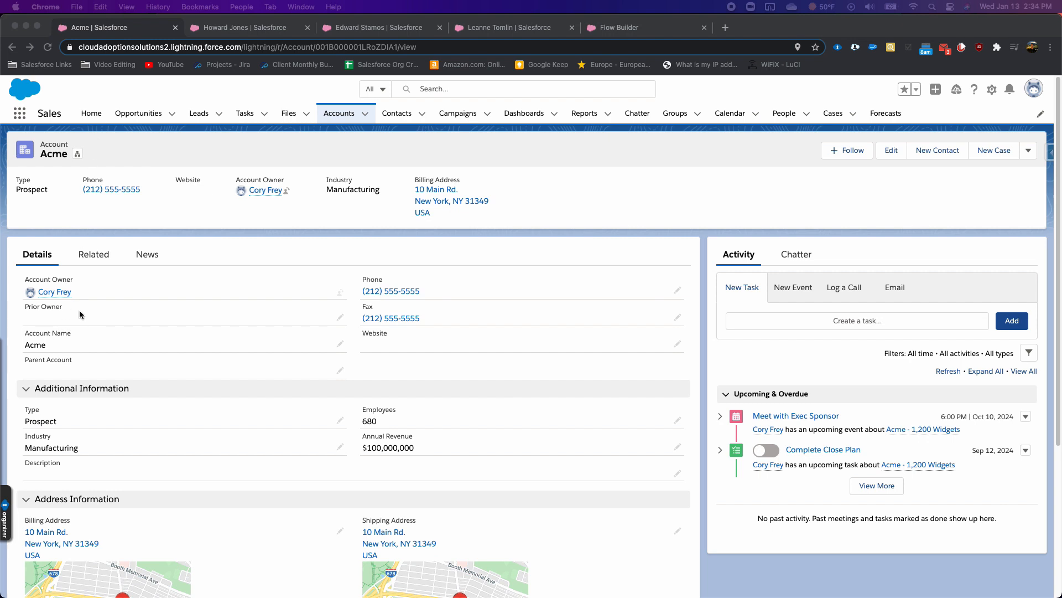
mouse_move(76, 314)
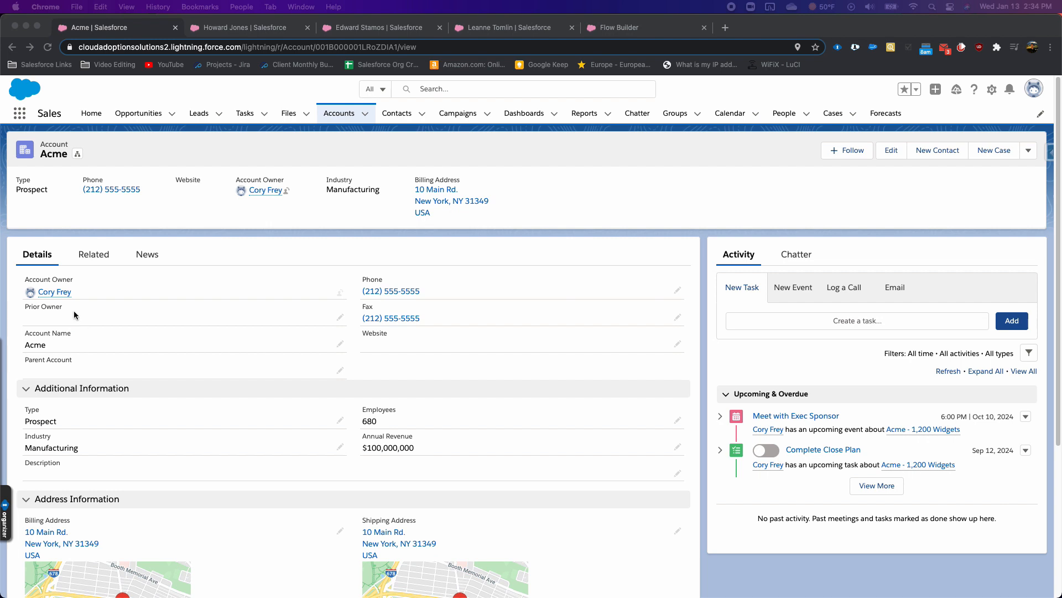
mouse_move(129, 300)
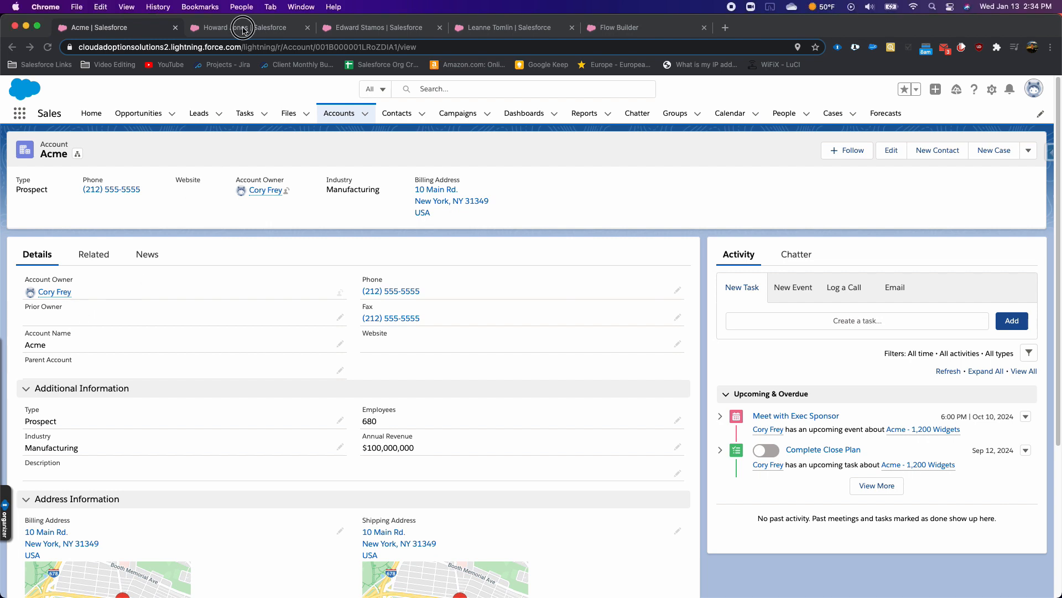
left_click(244, 27)
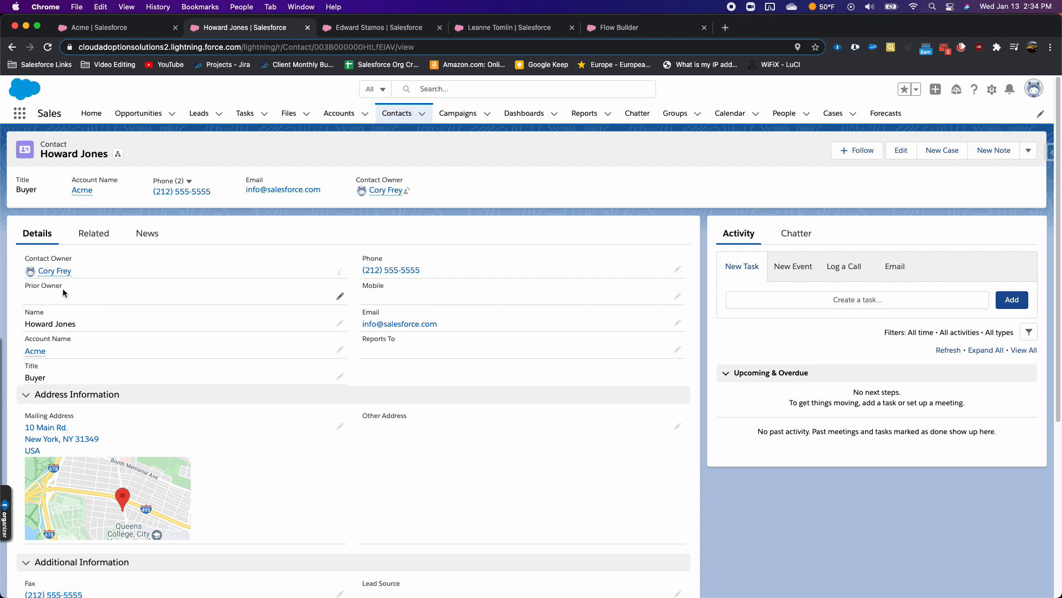
mouse_move(59, 298)
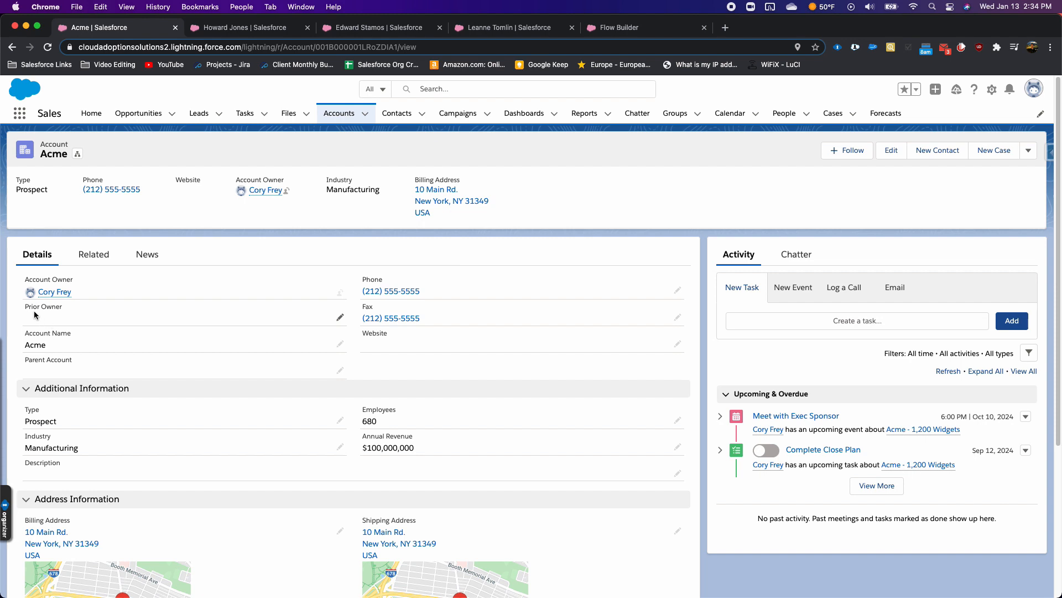
mouse_move(63, 319)
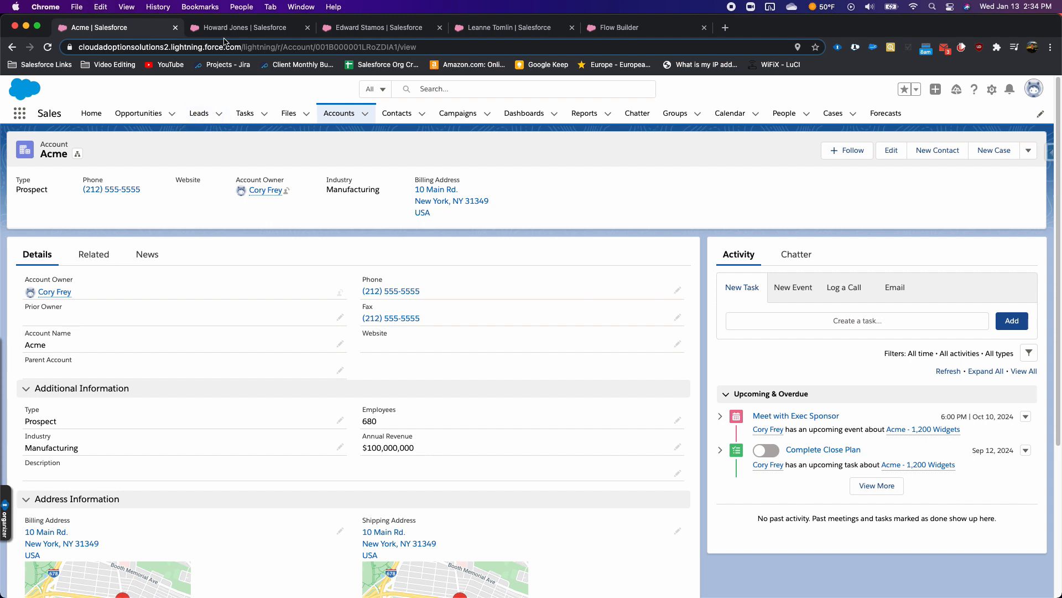
left_click(241, 27)
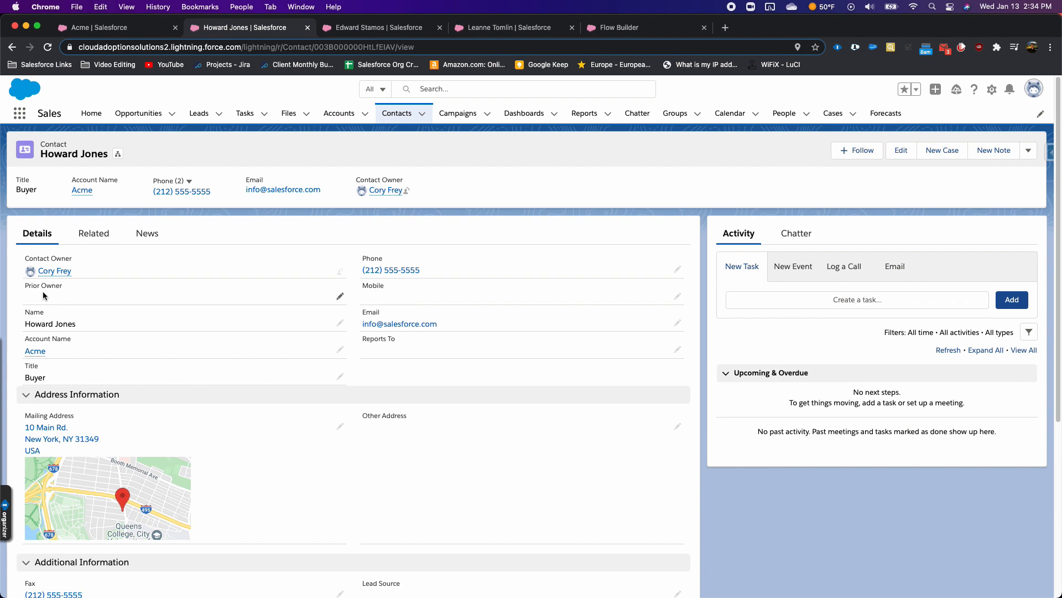
mouse_move(373, 221)
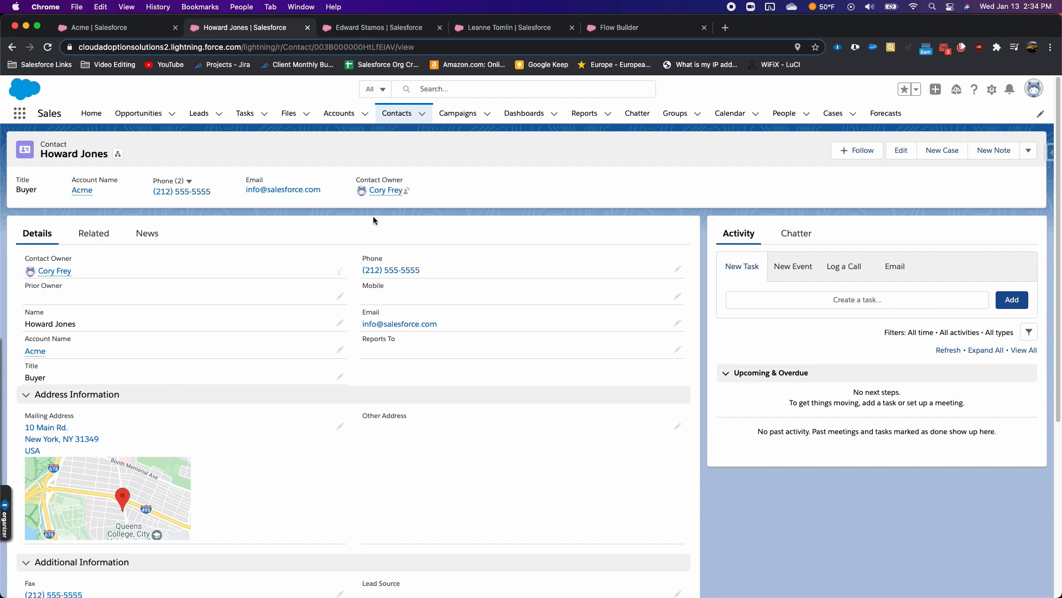
Review the Prior Value After Save flow's Start trigger settings without changing them.
left_click(617, 27)
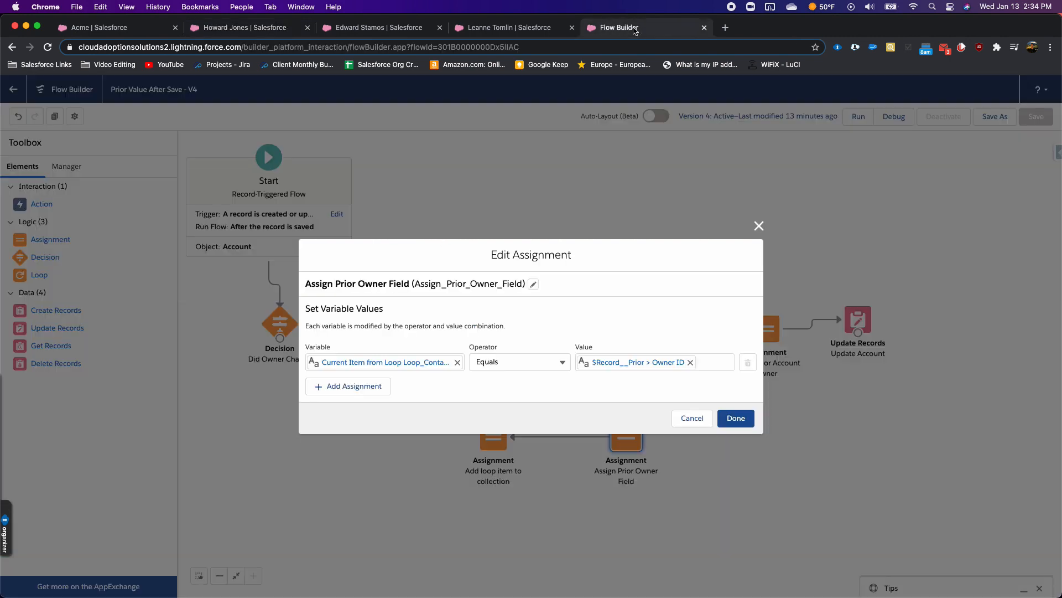
left_click(735, 418)
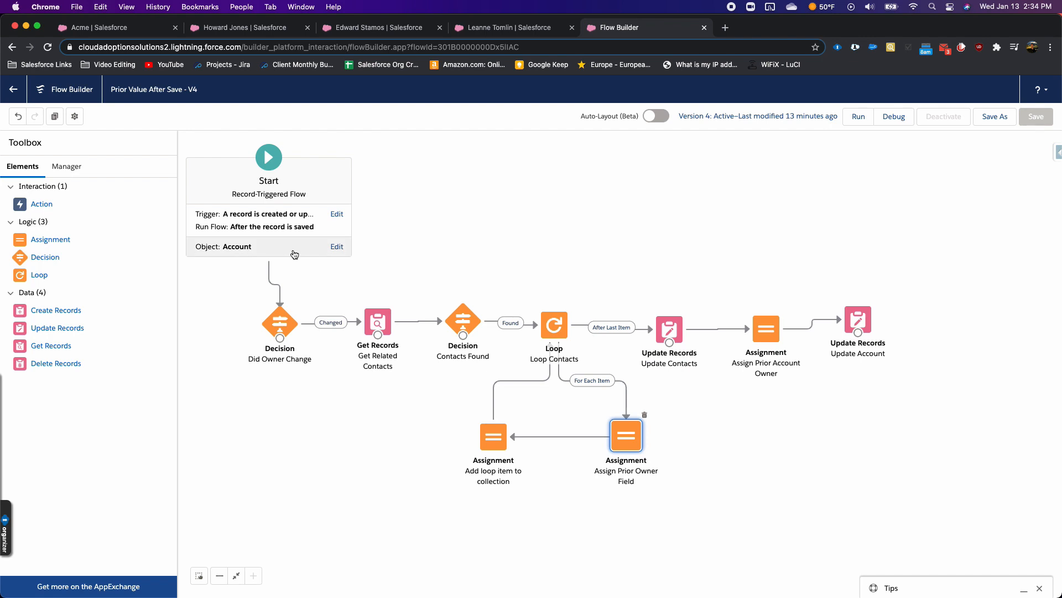
left_click(337, 213)
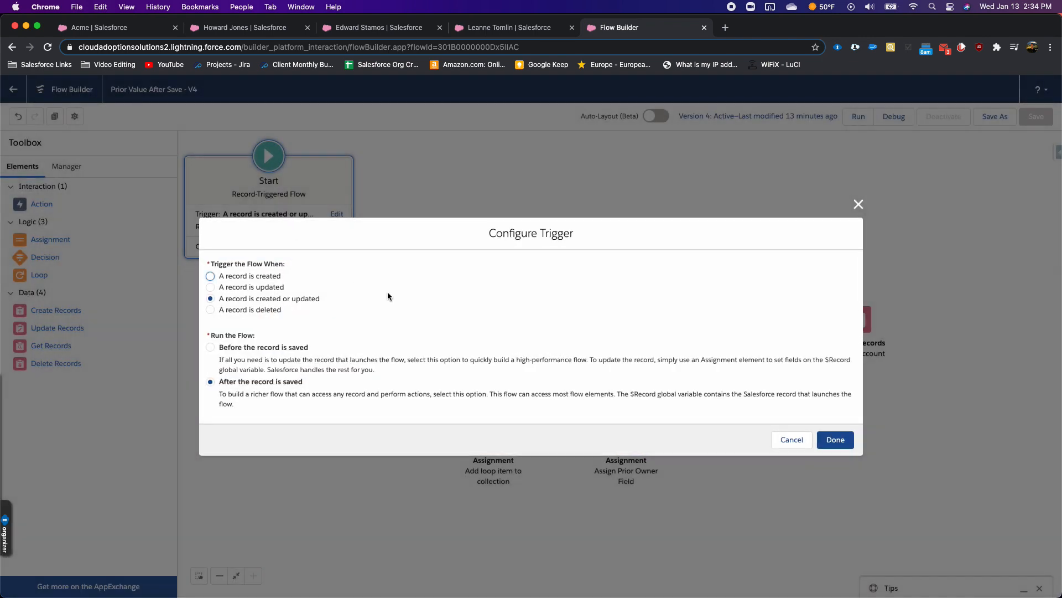
mouse_move(221, 304)
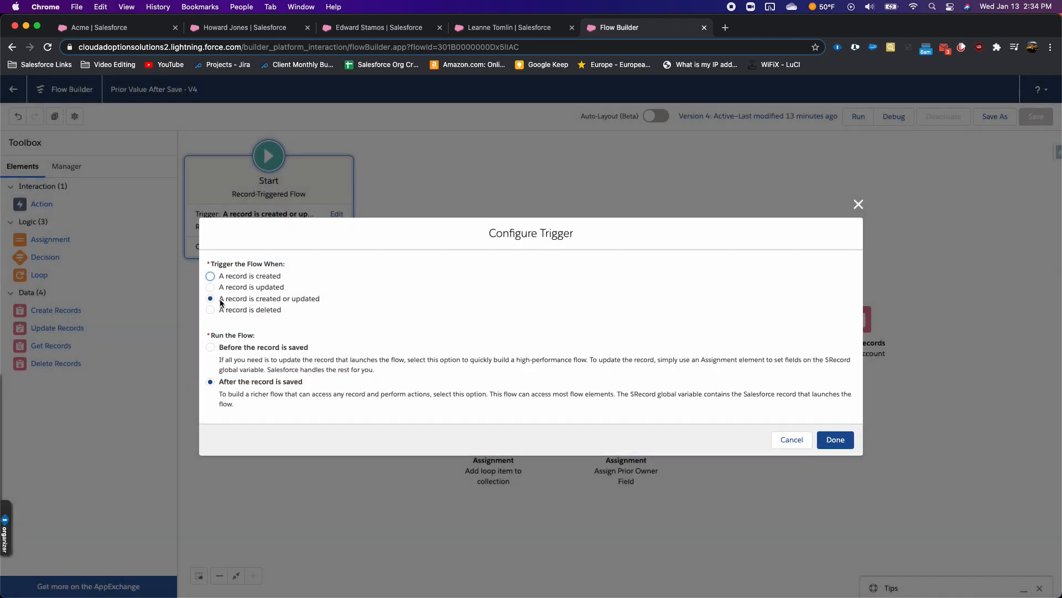
left_click(835, 438)
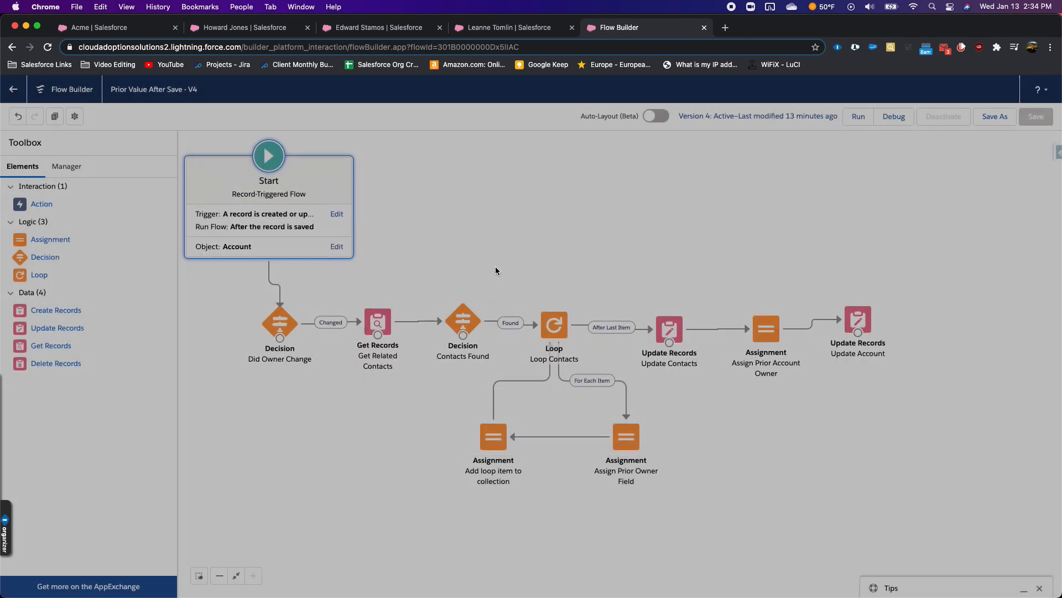
mouse_move(342, 251)
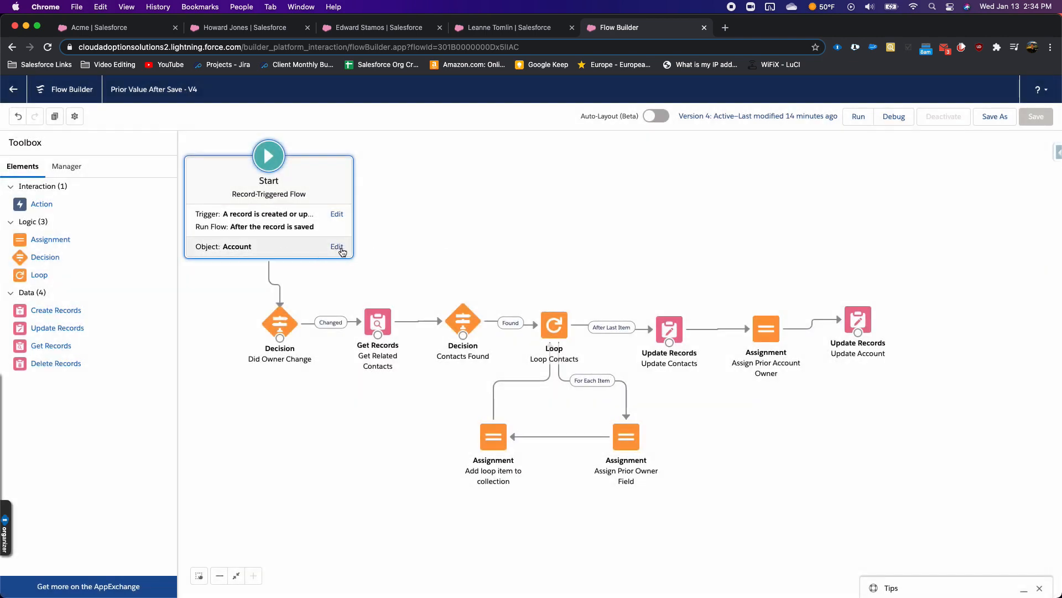
Review the Start element's triggering object (Account) and cancel without changes.
left_click(337, 245)
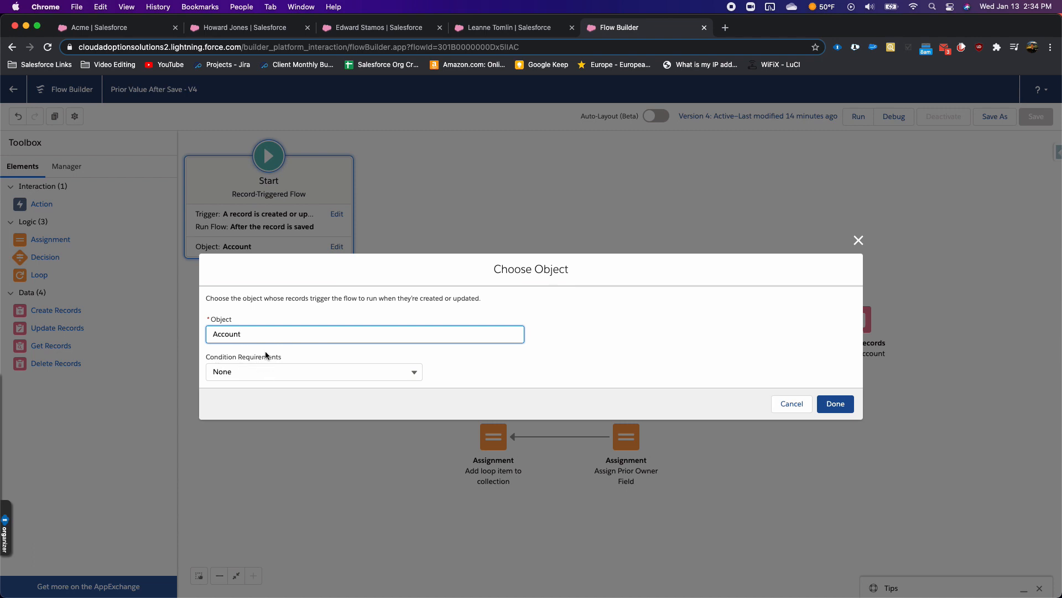
mouse_move(257, 197)
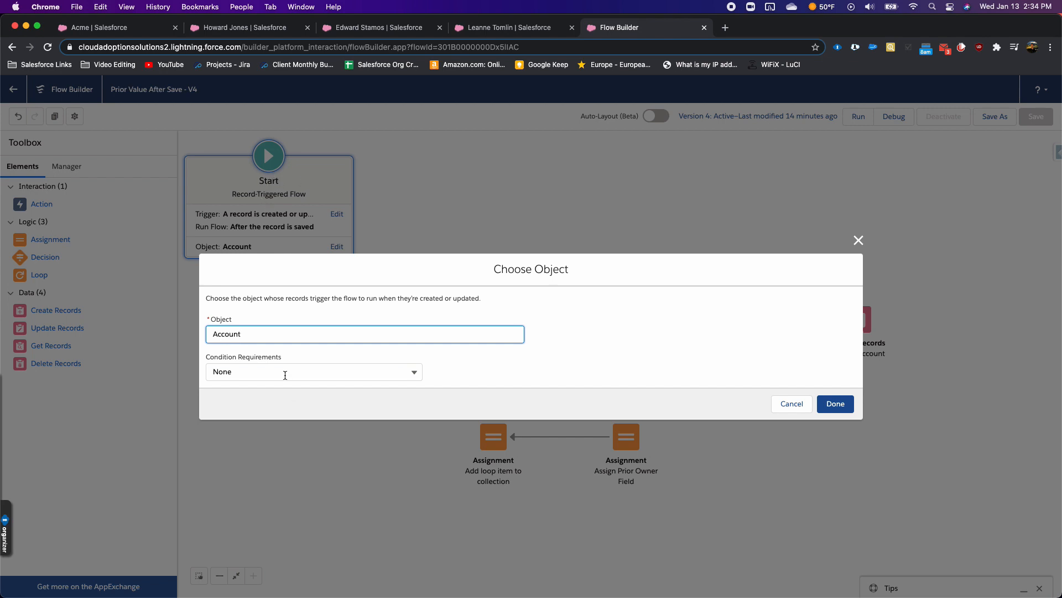
mouse_move(342, 386)
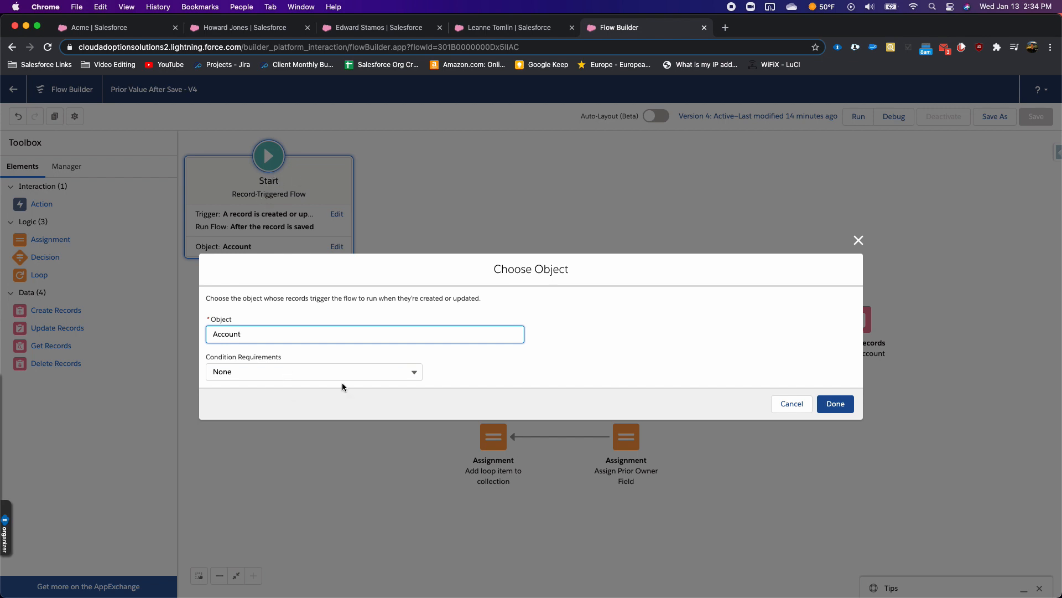
left_click(834, 404)
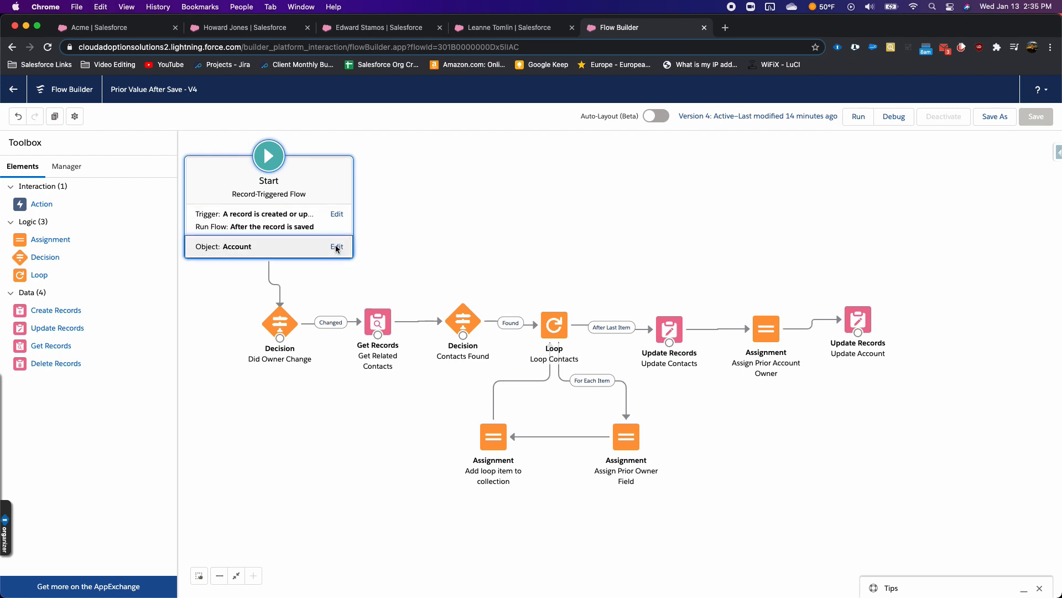
left_click(337, 245)
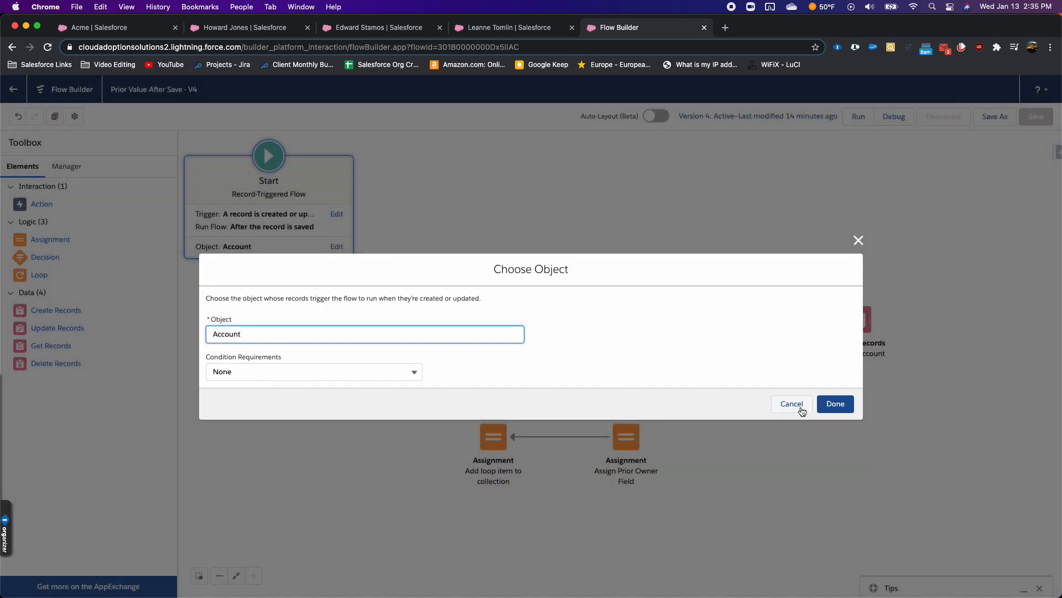
mouse_move(791, 404)
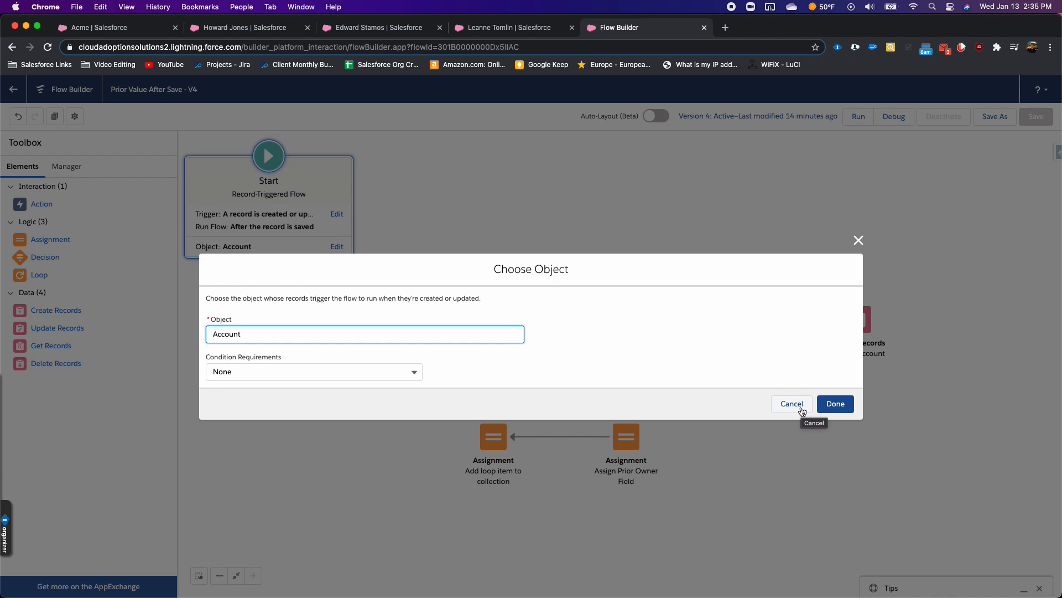
left_click(790, 403)
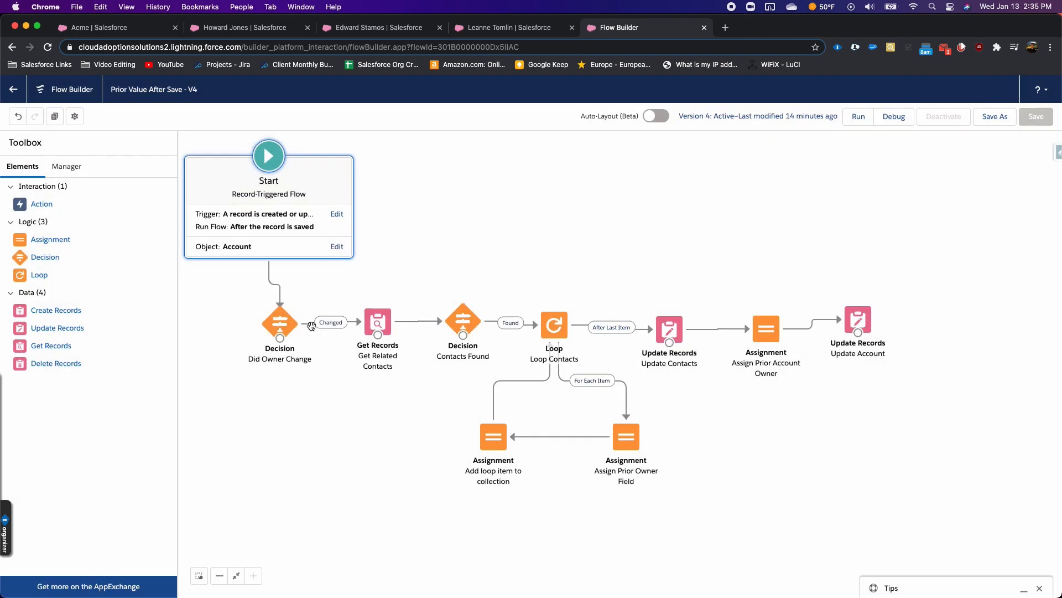
mouse_move(295, 314)
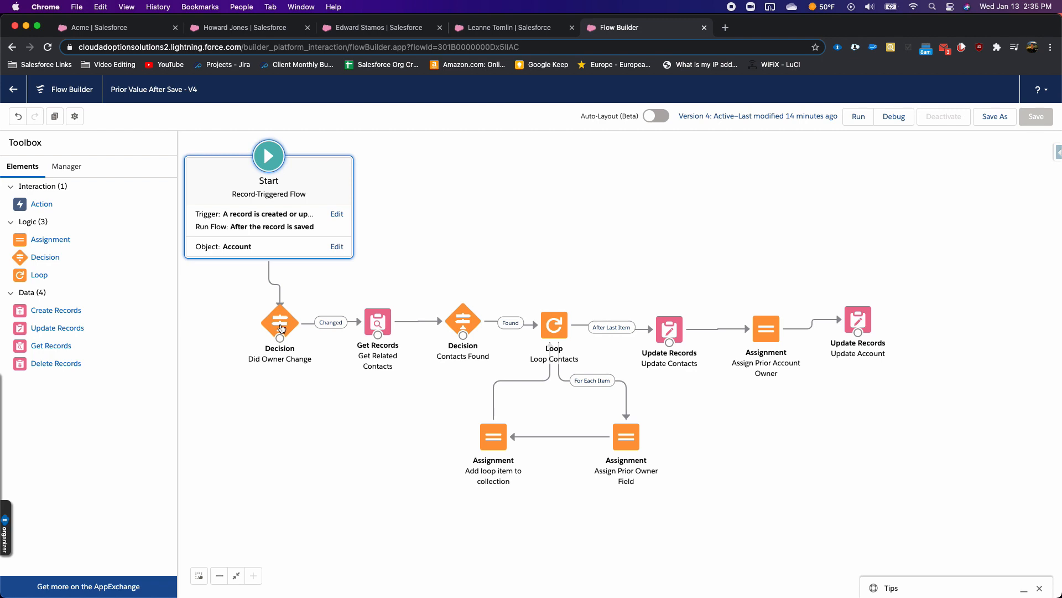
Set the Did Owner Change condition: $Record Owner ID does not equal $Record__Prior Owner ID.
double_click(279, 321)
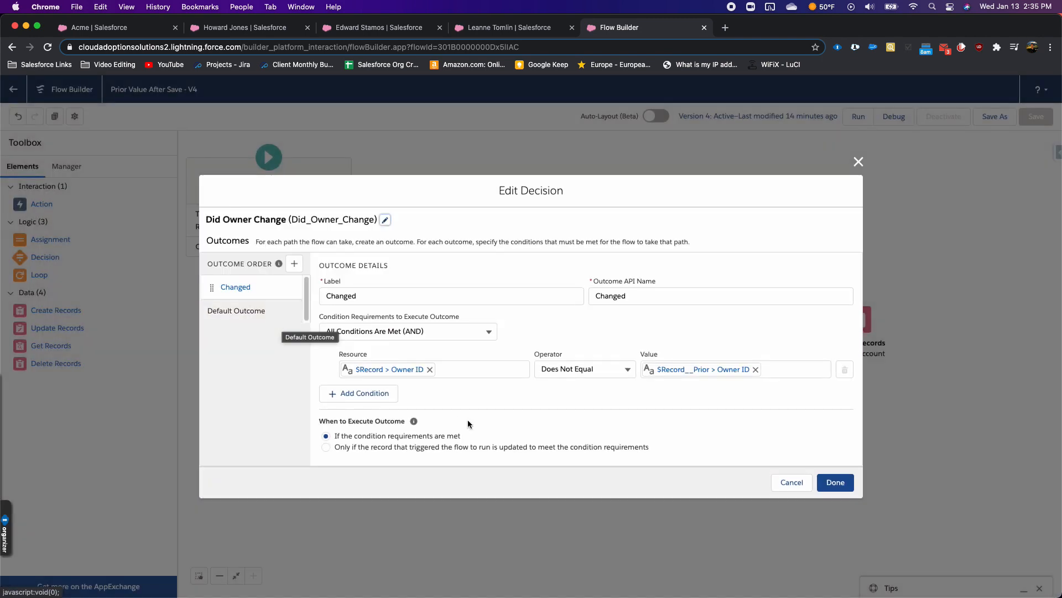
mouse_move(468, 423)
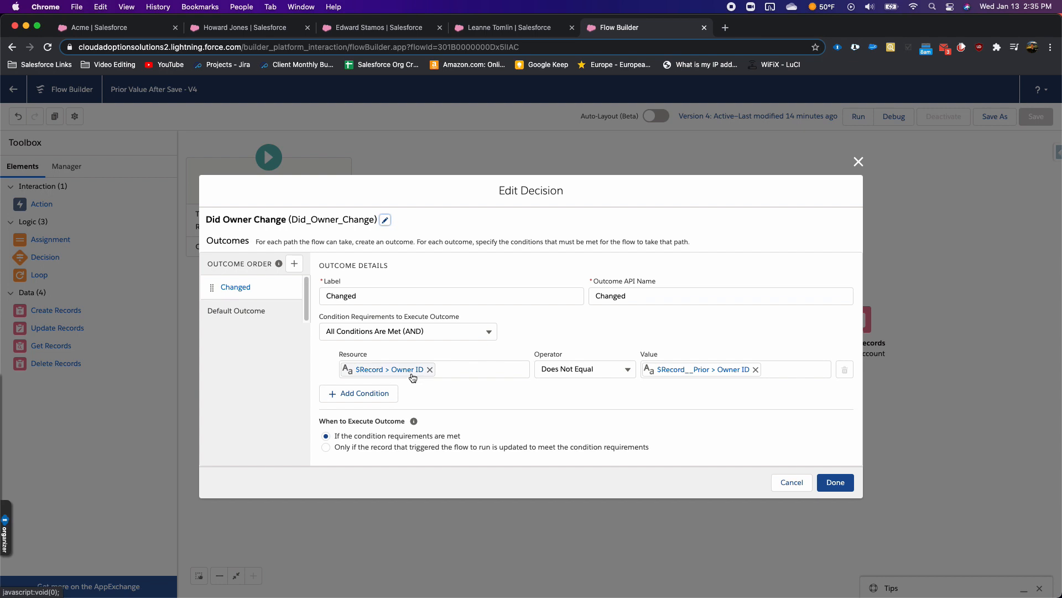
mouse_move(410, 376)
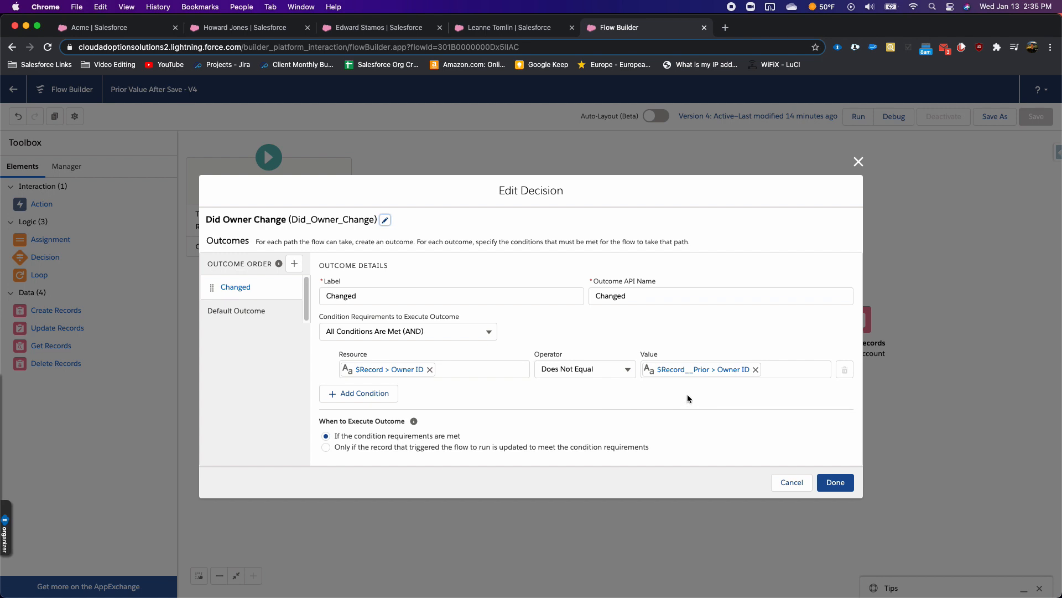
mouse_move(704, 369)
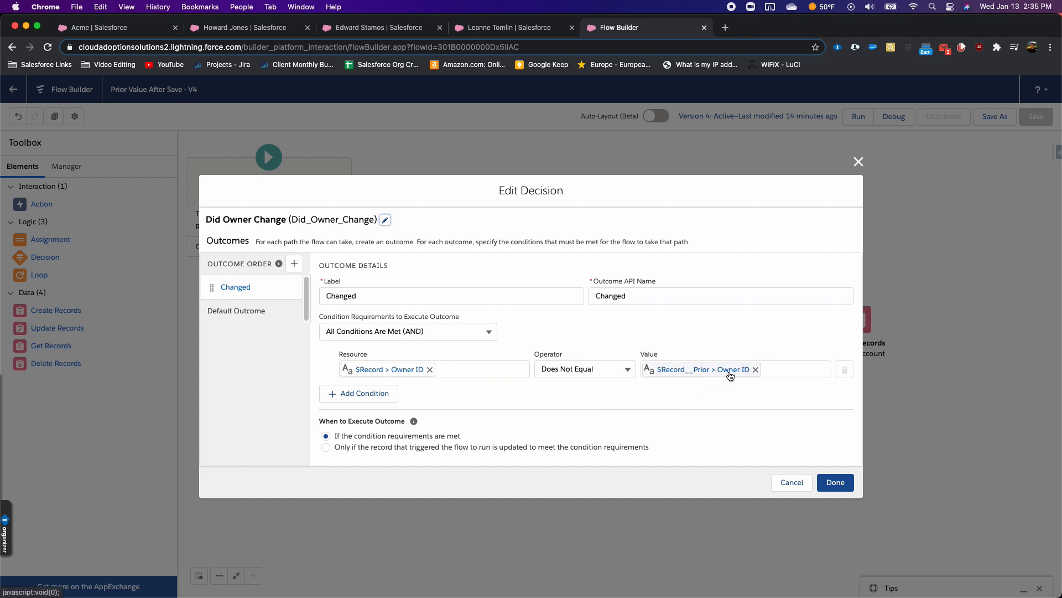
left_click(731, 368)
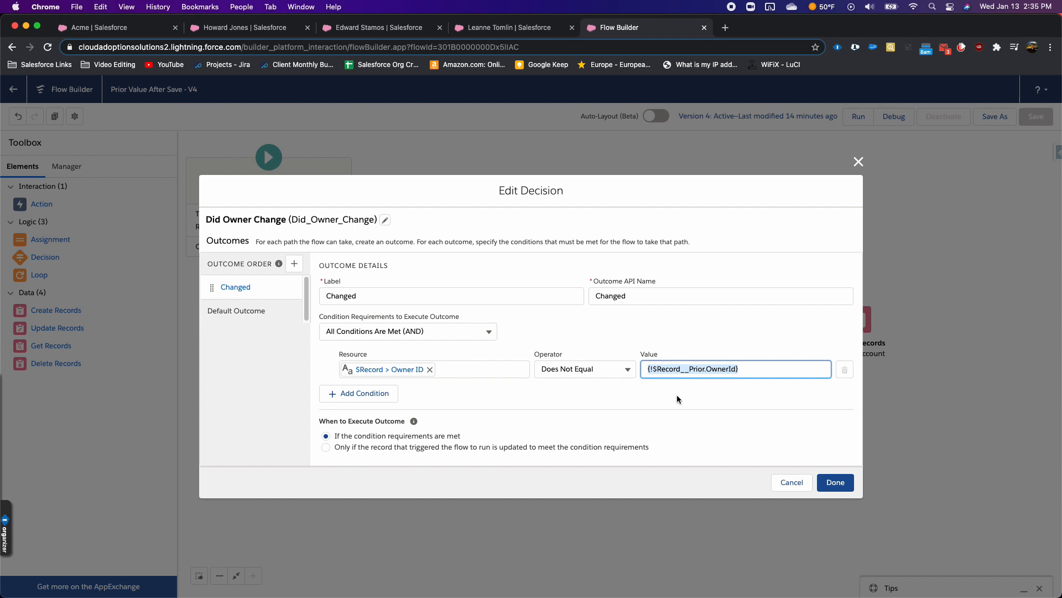
type("rec")
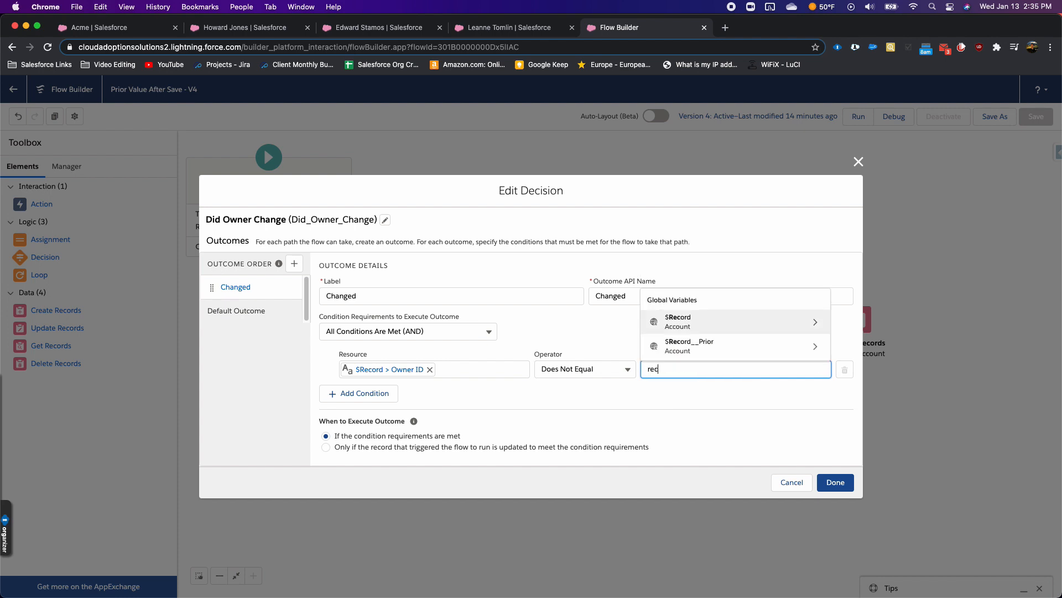
mouse_move(682, 346)
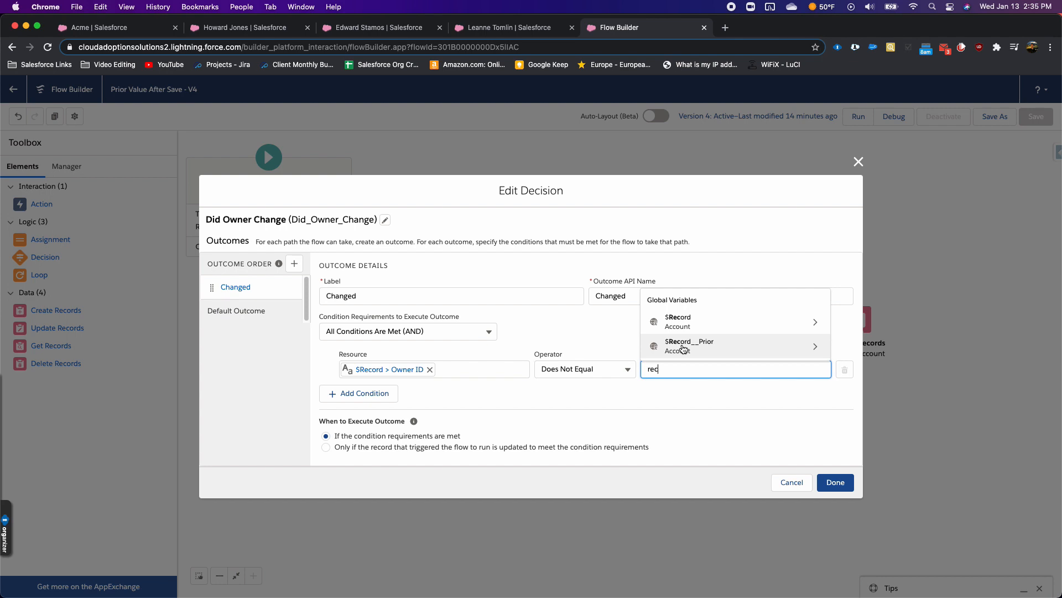
mouse_move(676, 364)
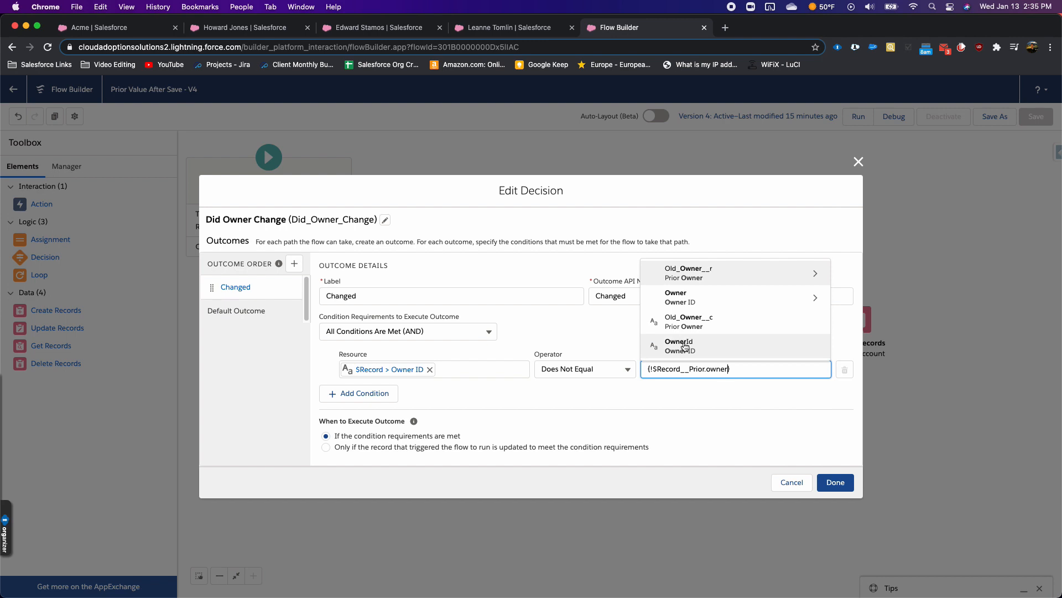
left_click(679, 345)
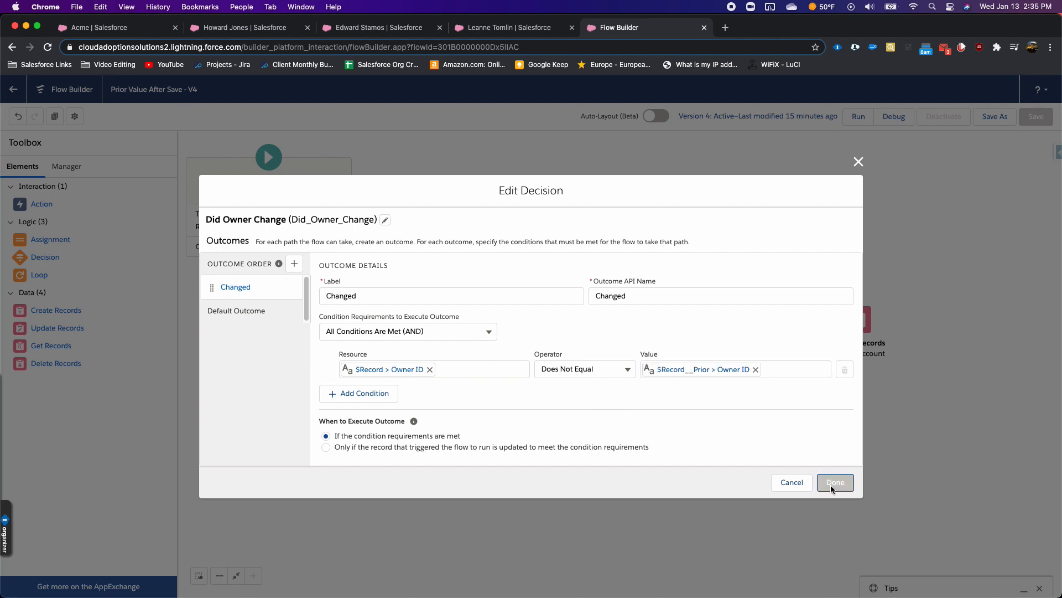
Confirm the decision and review Get Related Contacts: Contacts whose AccountId equals $Record Account ID.
left_click(835, 482)
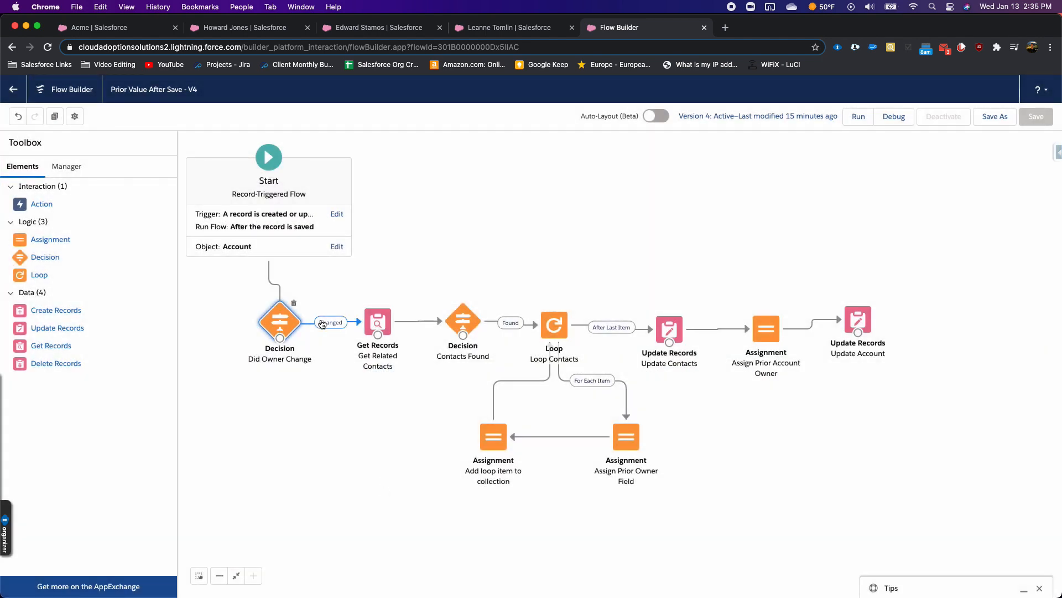
left_click(378, 322)
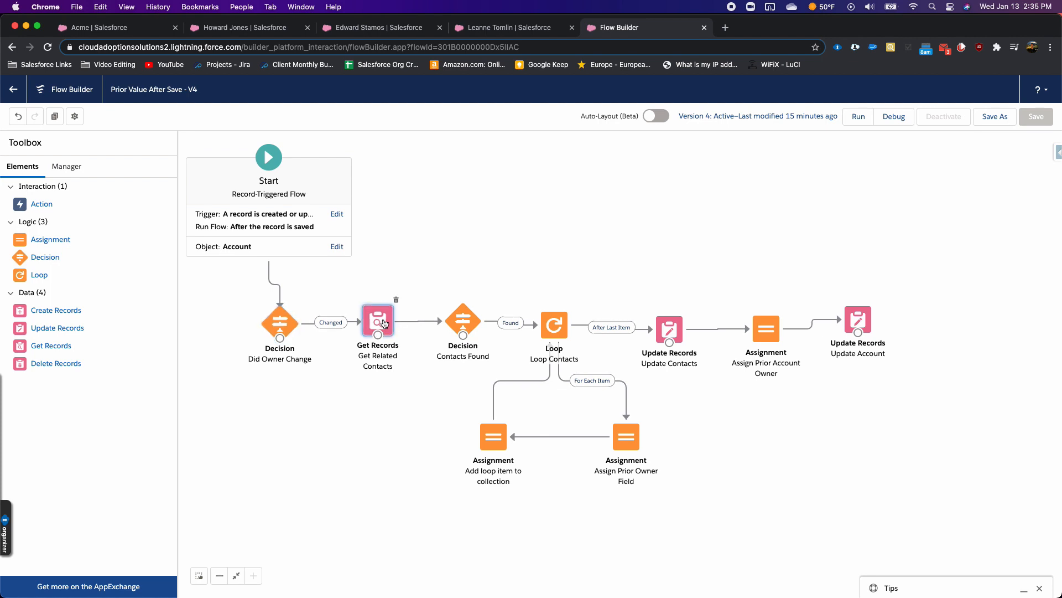
double_click(378, 321)
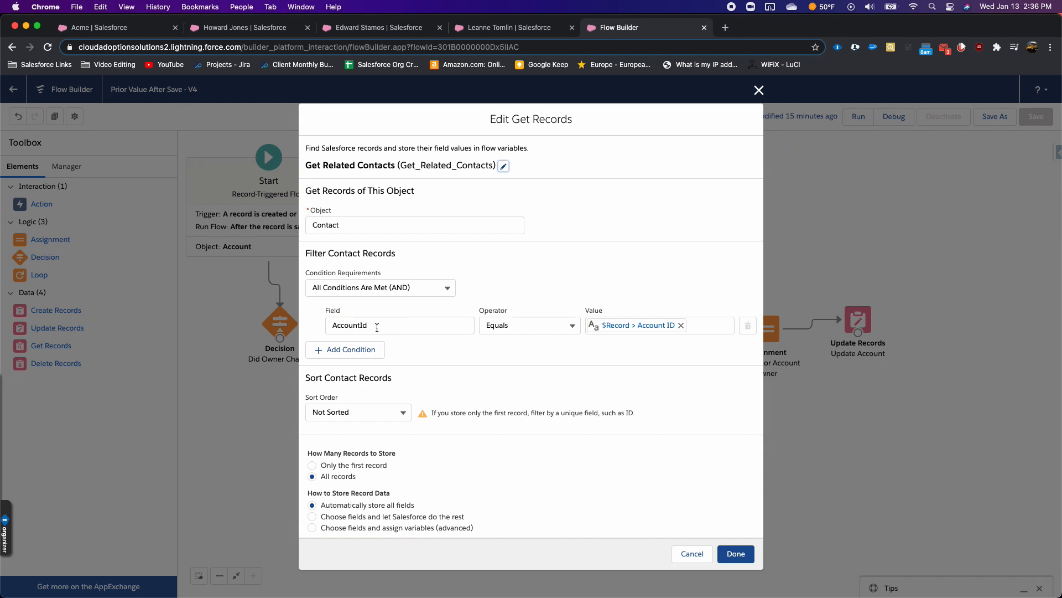
mouse_move(586, 358)
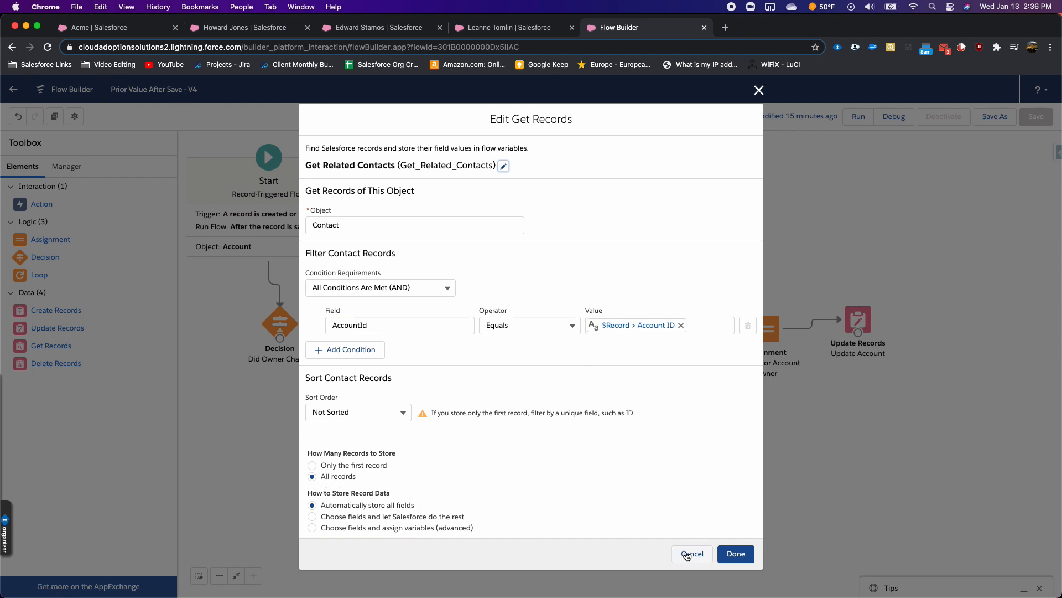
mouse_move(691, 553)
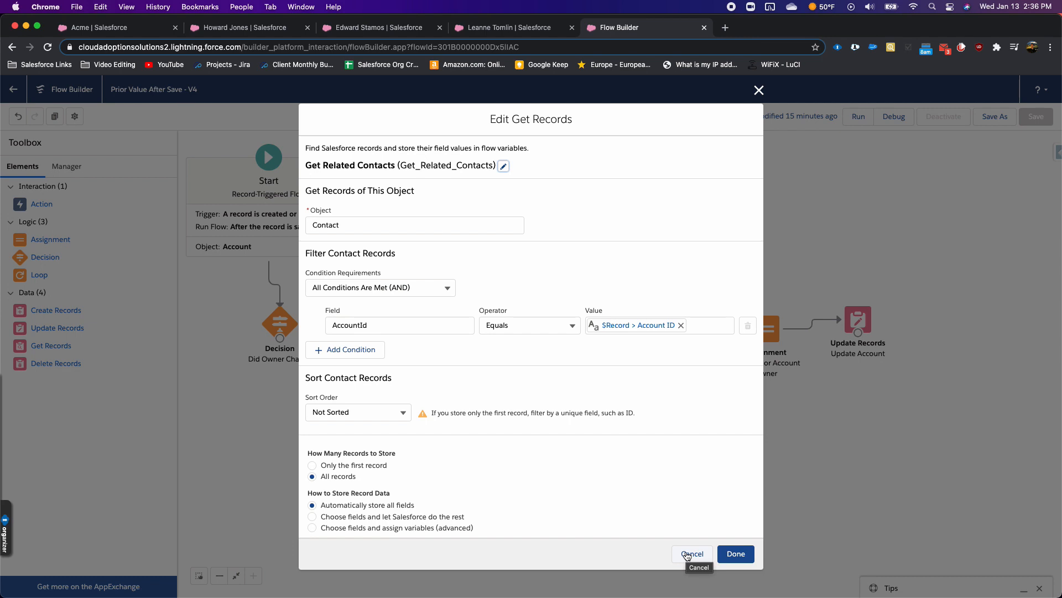
Review the Contacts Found decision requiring Get_Related_Contacts not null, leaving it unchanged.
left_click(692, 553)
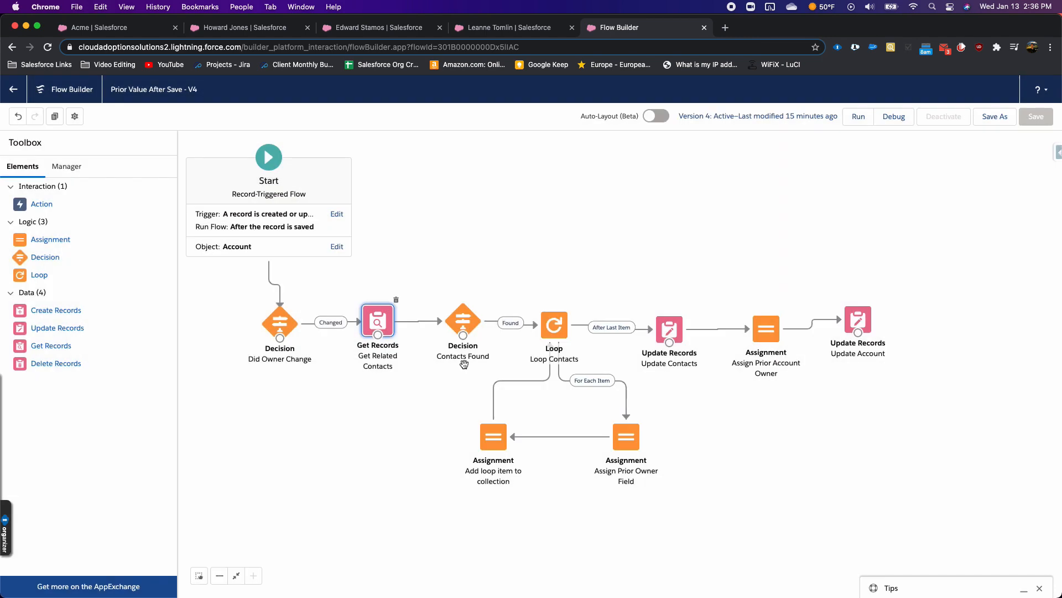
double_click(462, 322)
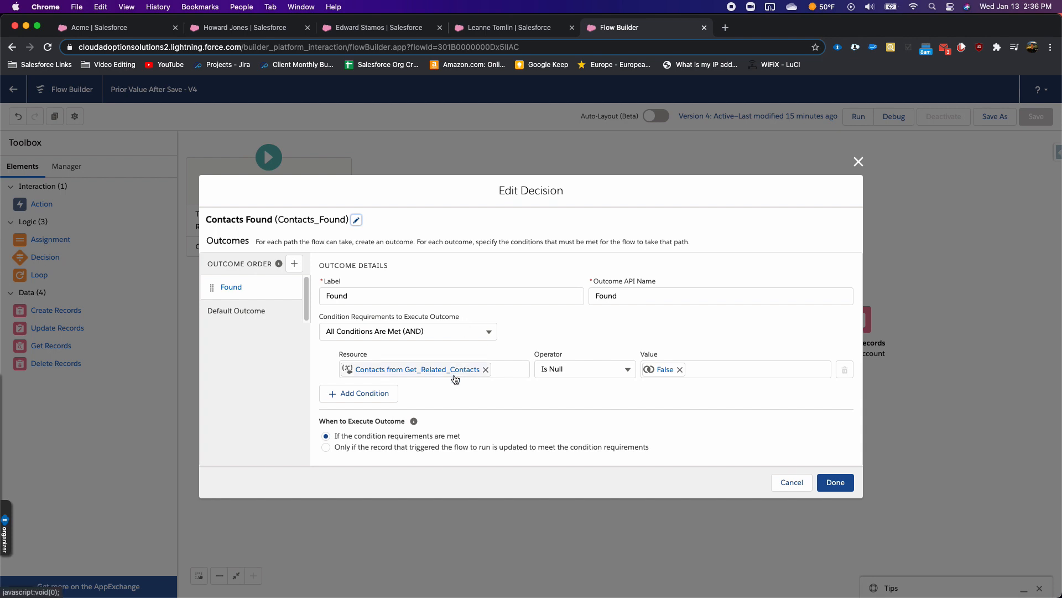
mouse_move(682, 366)
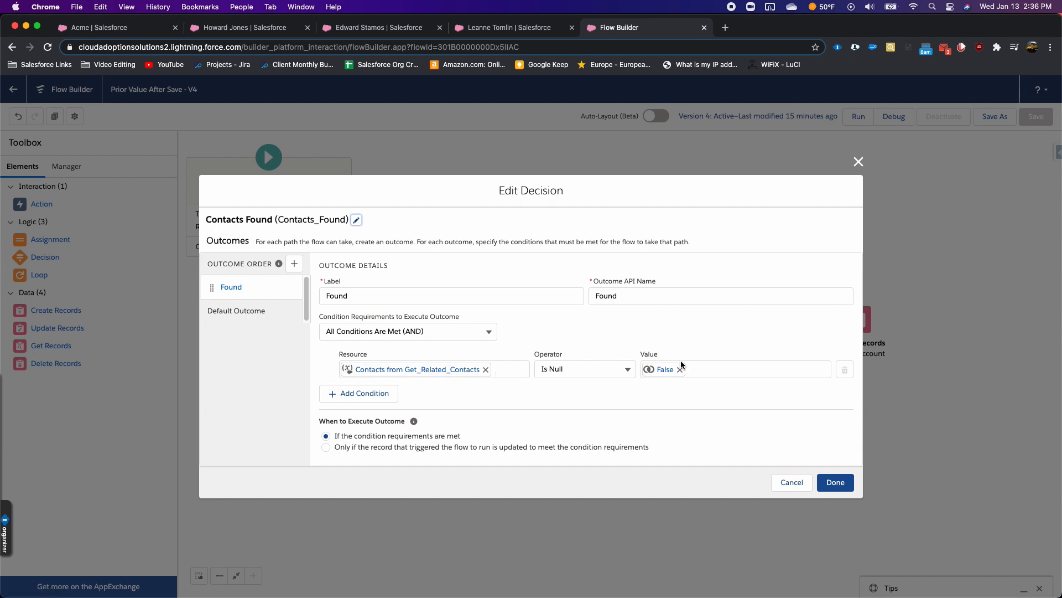
left_click(835, 481)
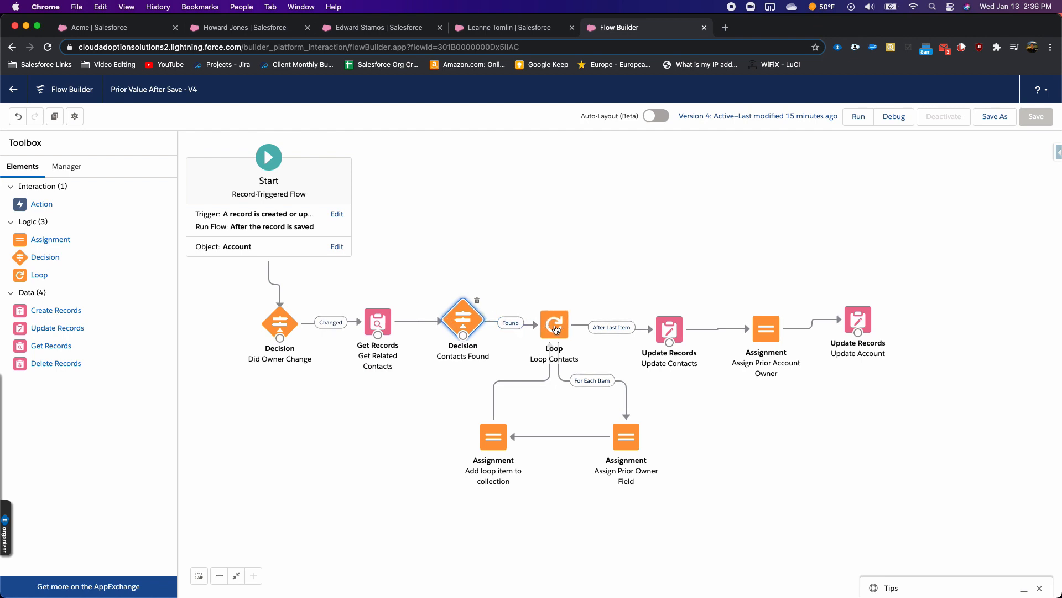
mouse_move(553, 324)
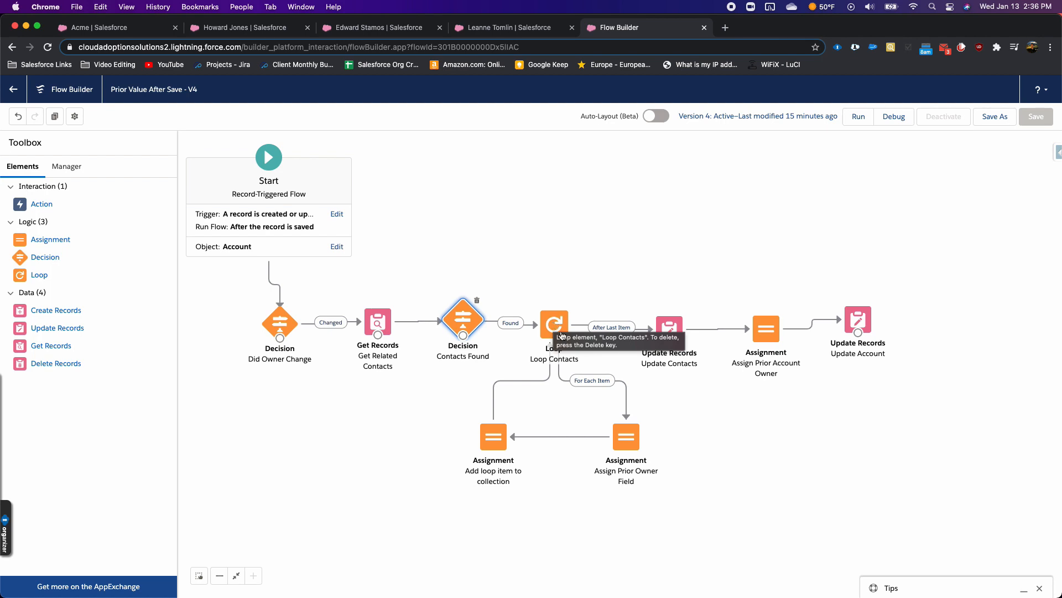
double_click(626, 437)
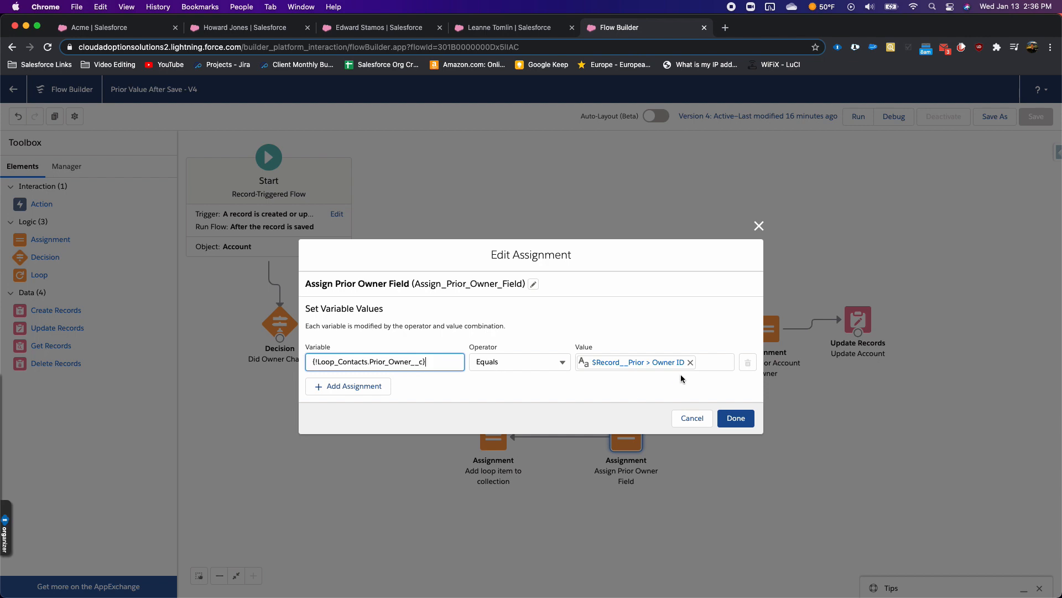
mouse_move(619, 370)
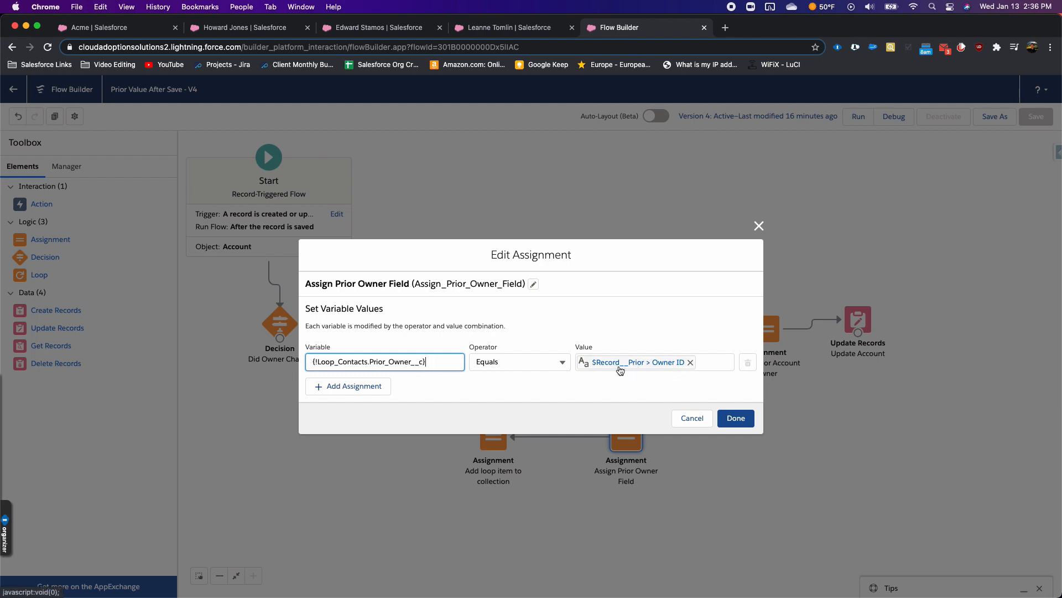
mouse_move(634, 361)
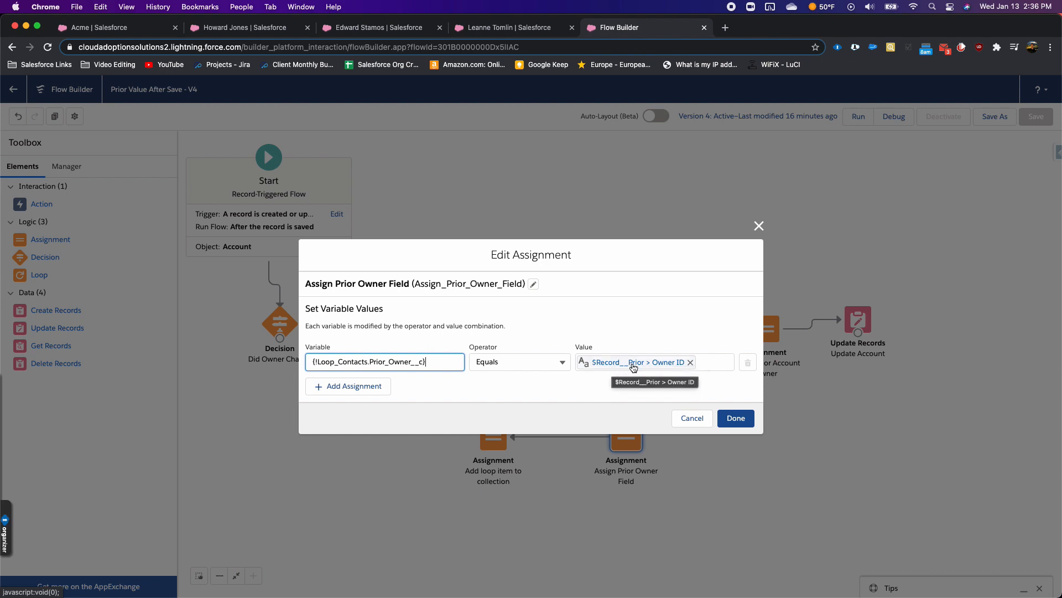
mouse_move(668, 368)
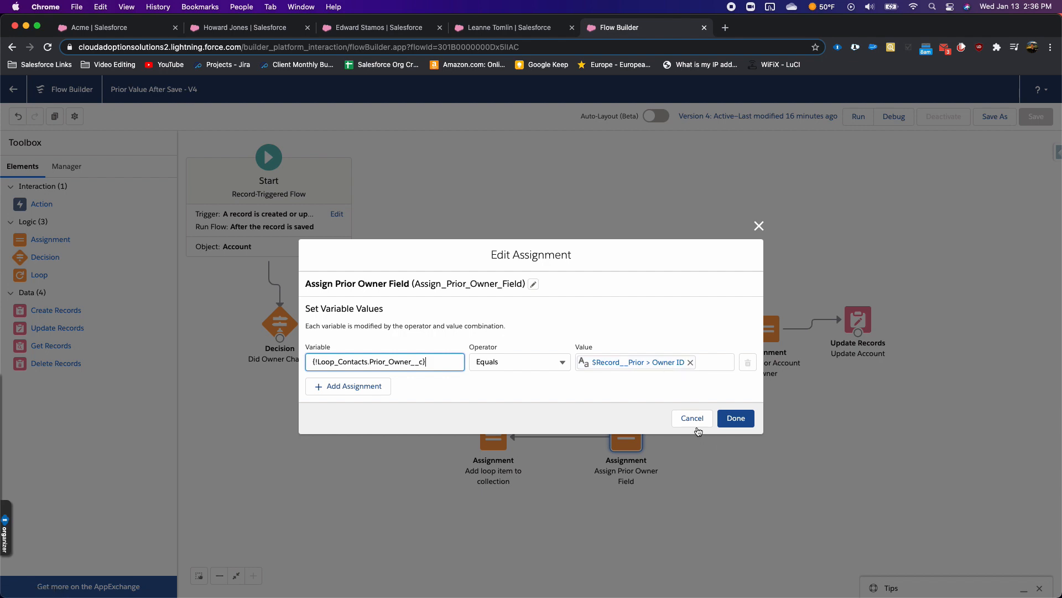
left_click(736, 418)
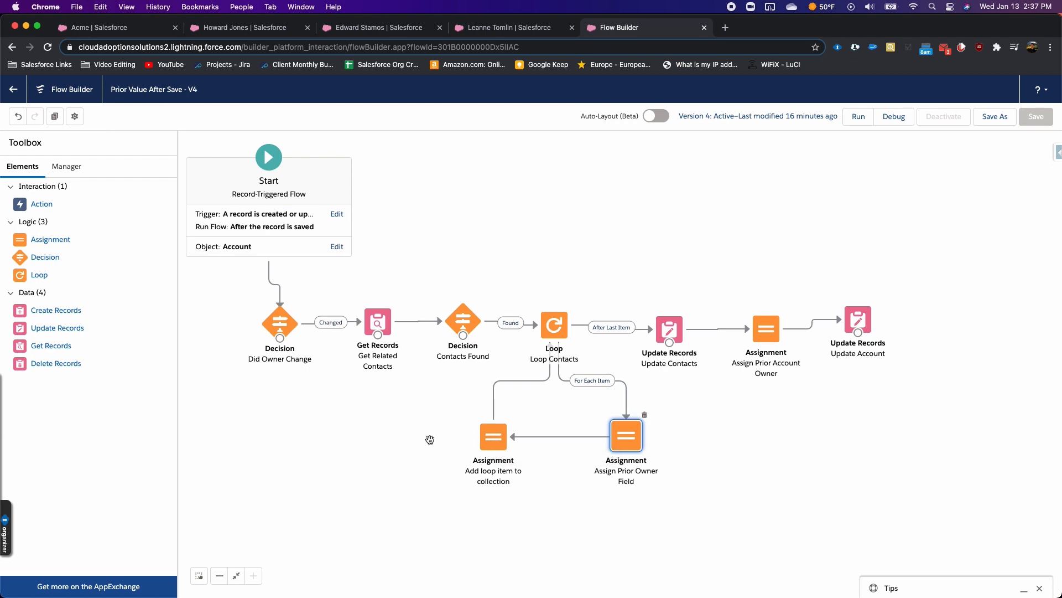
mouse_move(493, 435)
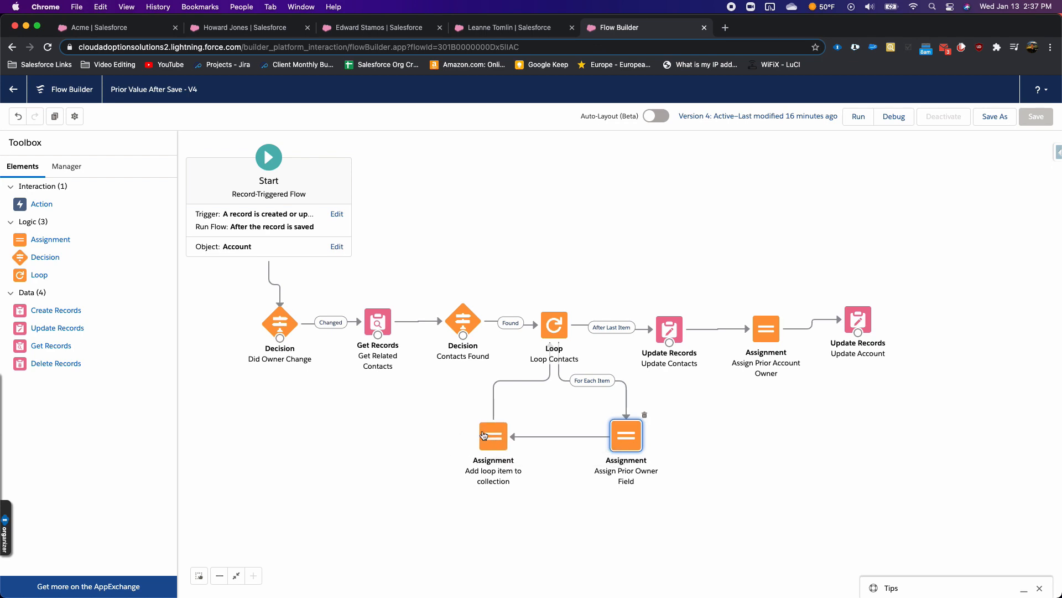
double_click(493, 436)
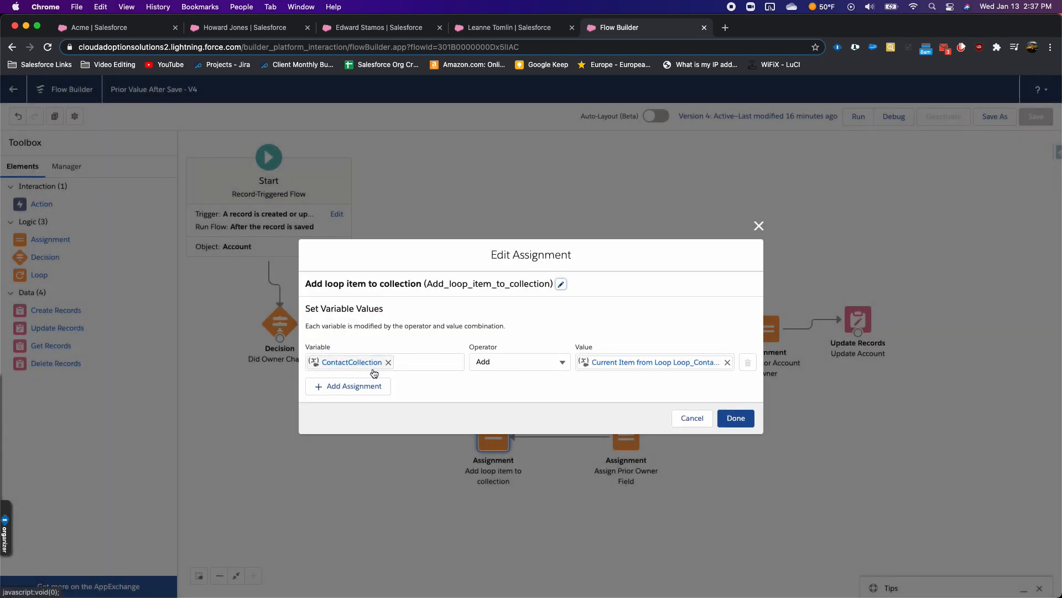
mouse_move(631, 372)
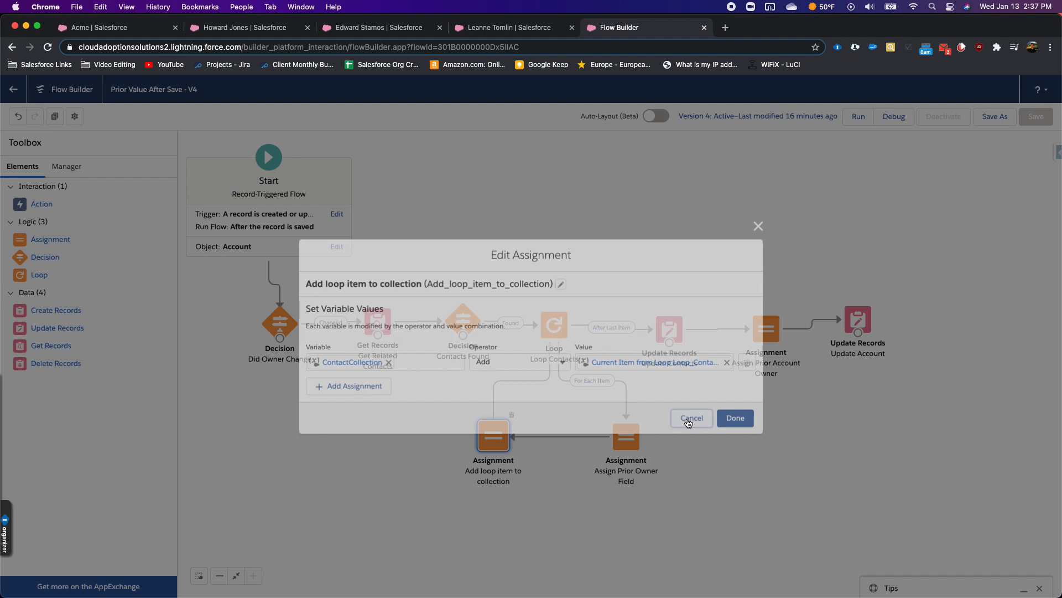
left_click(691, 418)
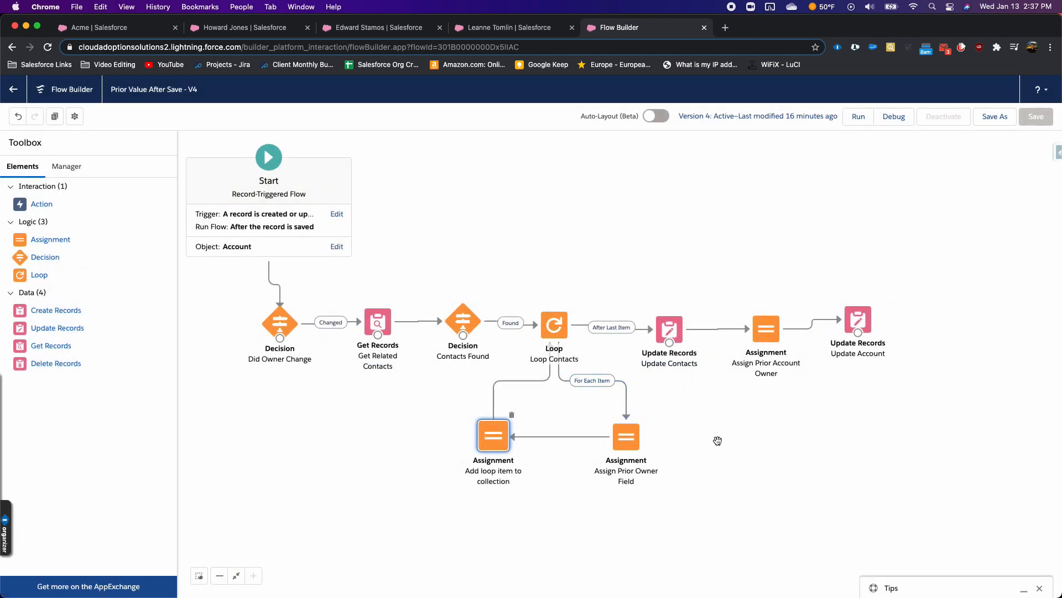
mouse_move(638, 353)
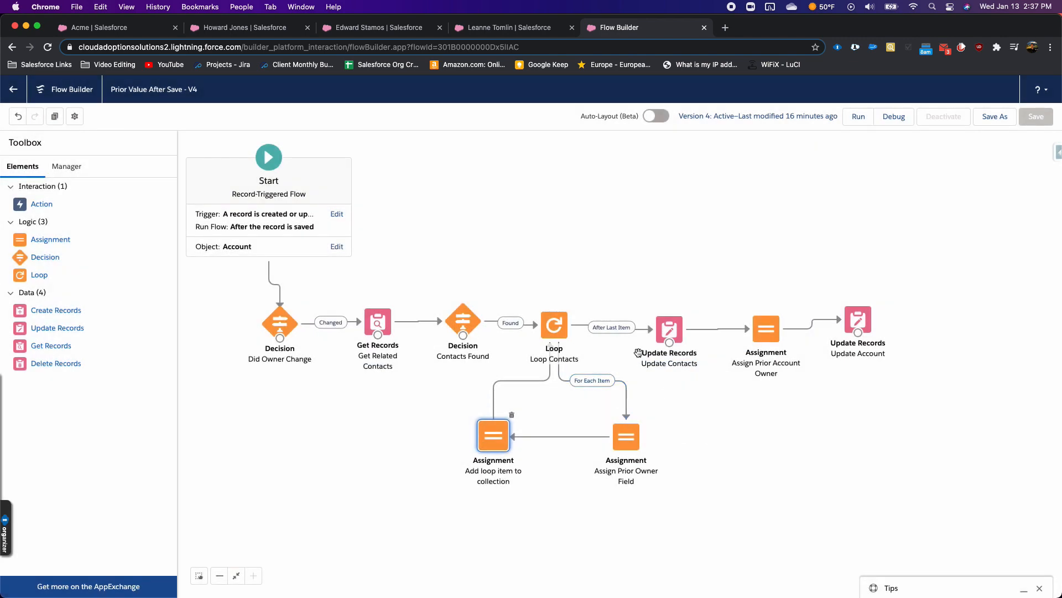
double_click(669, 329)
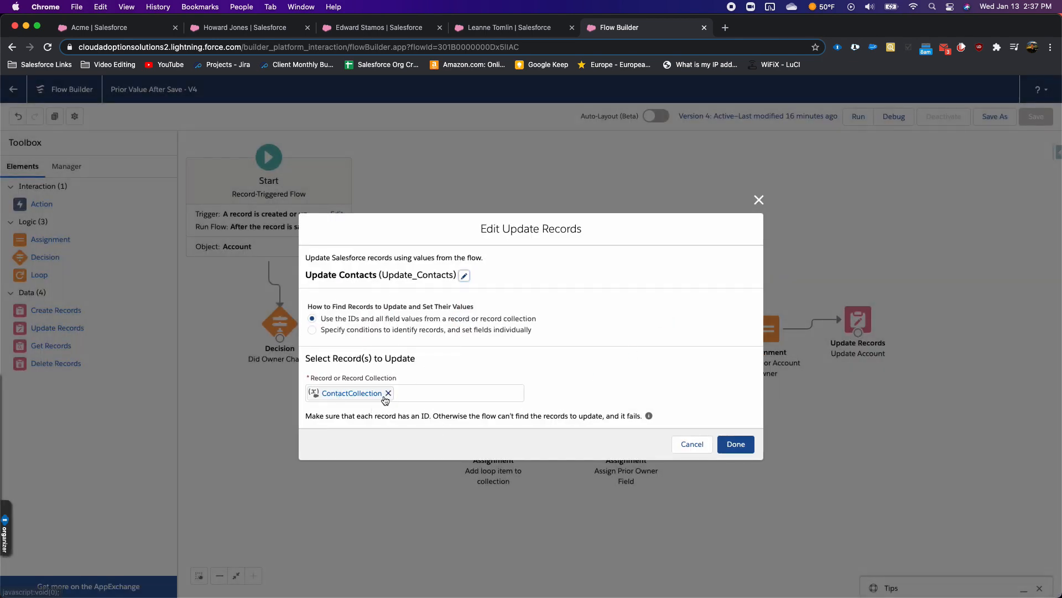
mouse_move(452, 394)
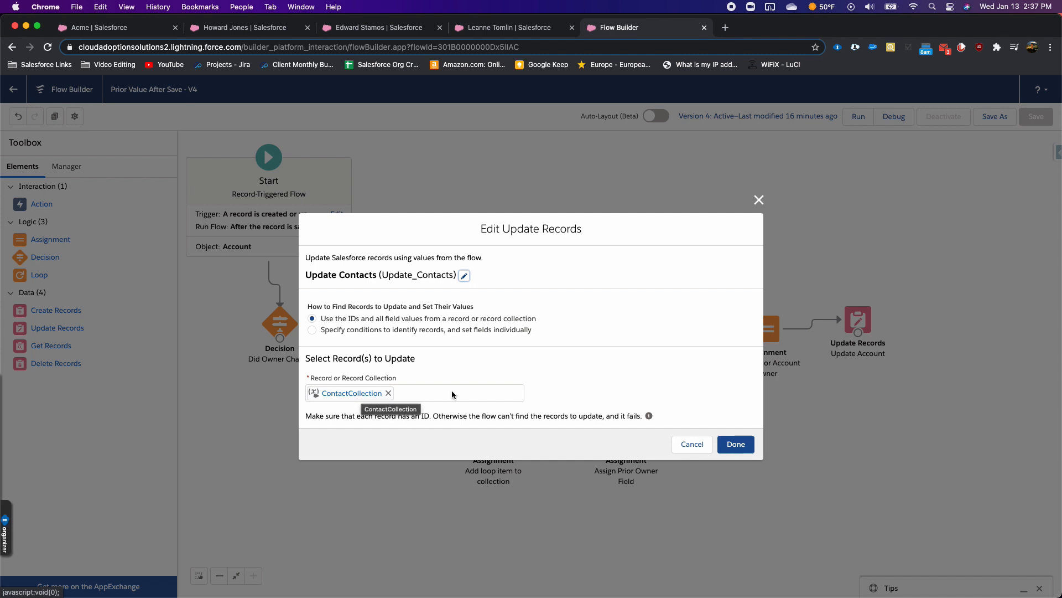
left_click(735, 443)
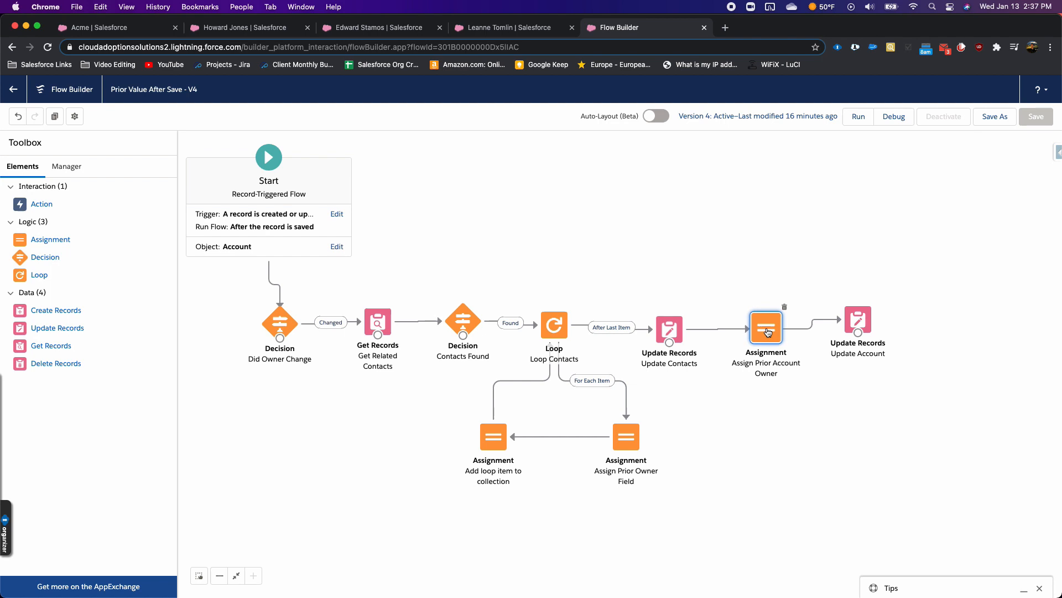
double_click(766, 327)
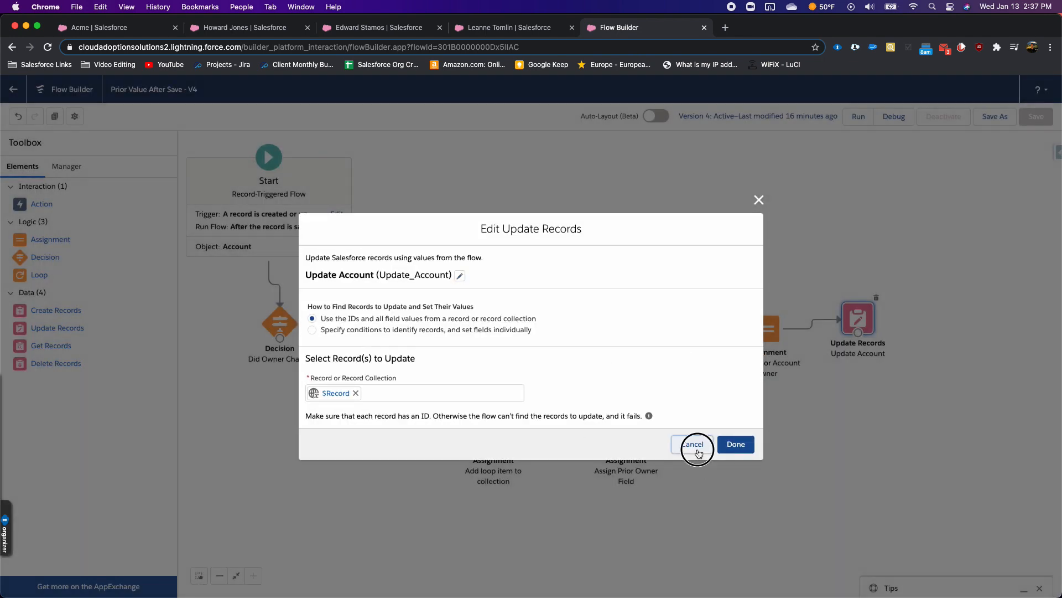
left_click(692, 444)
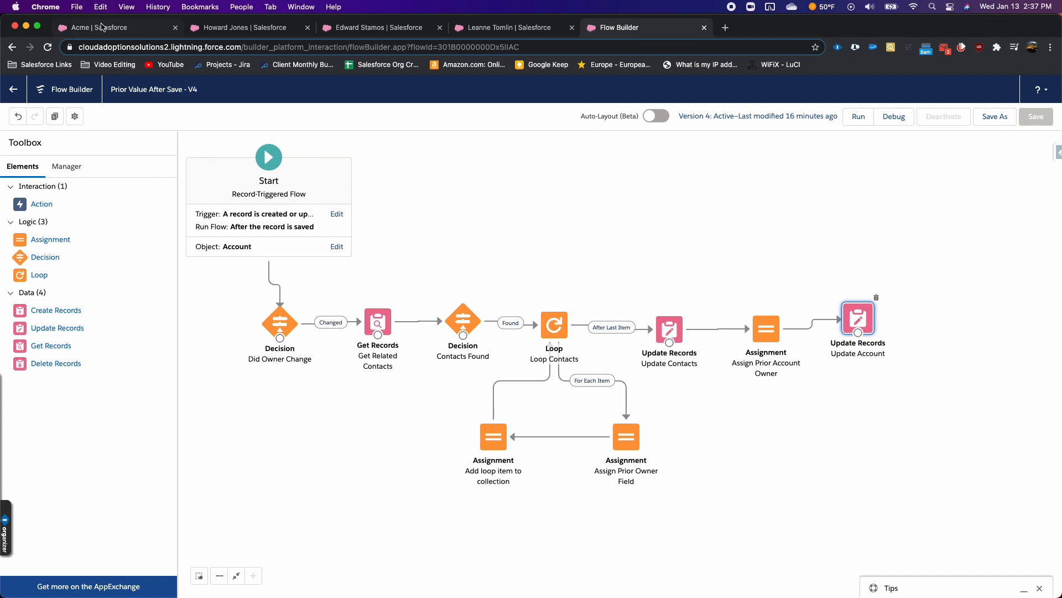
left_click(115, 27)
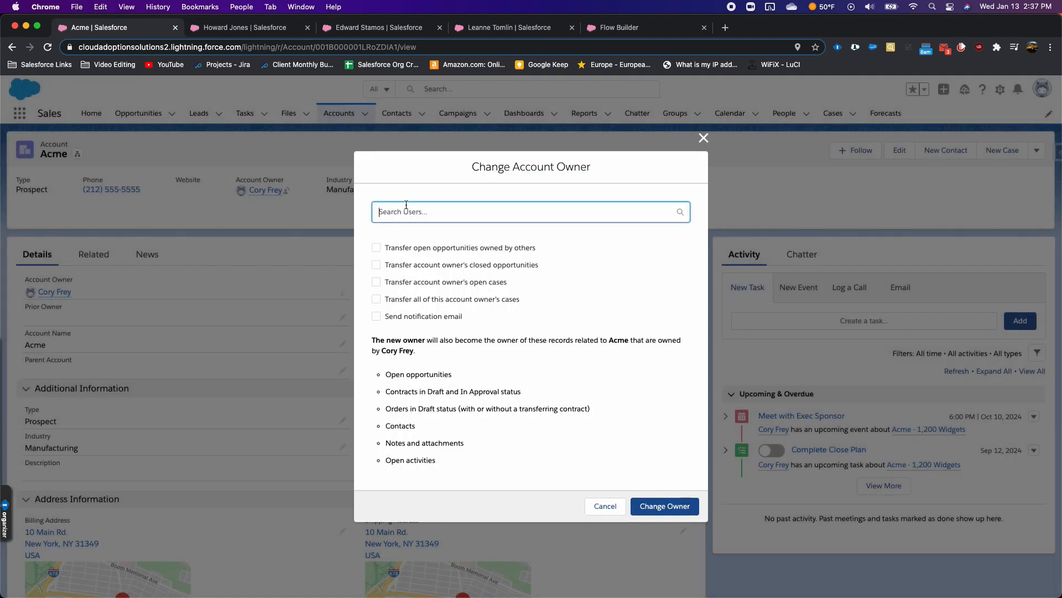
type("test")
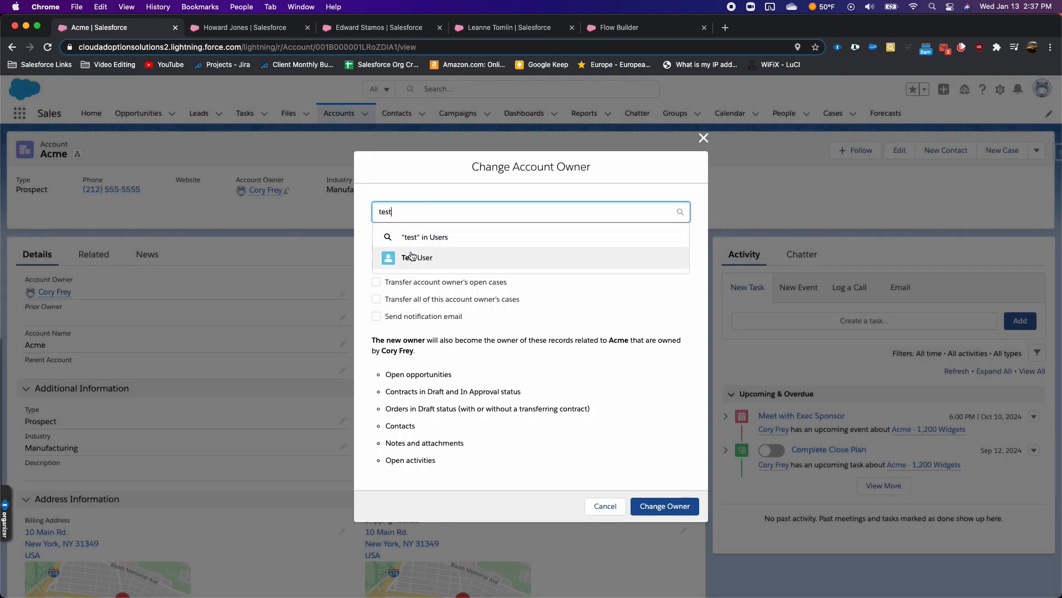
left_click(417, 257)
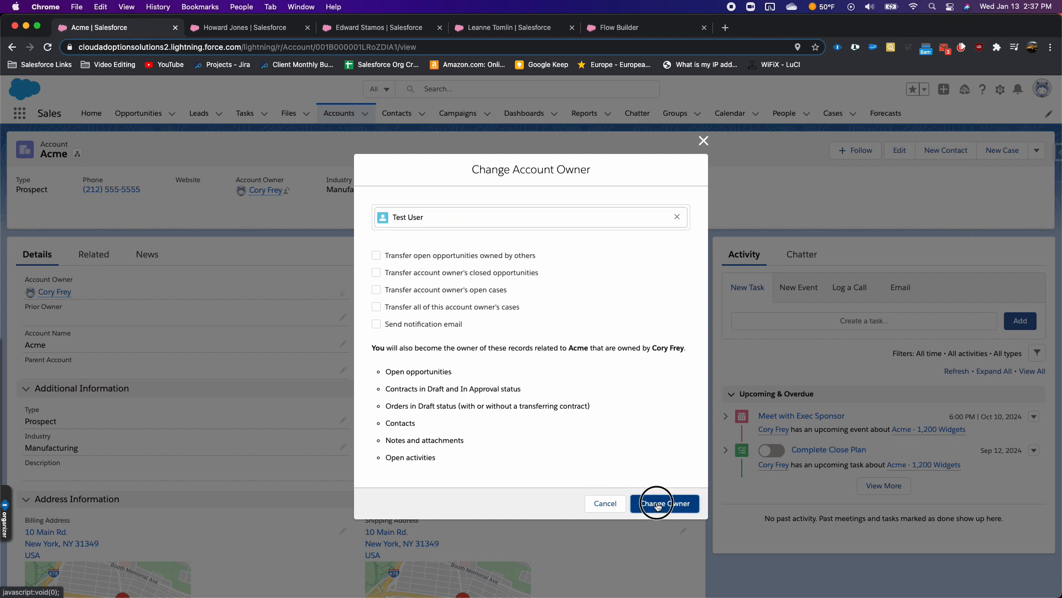
left_click(664, 503)
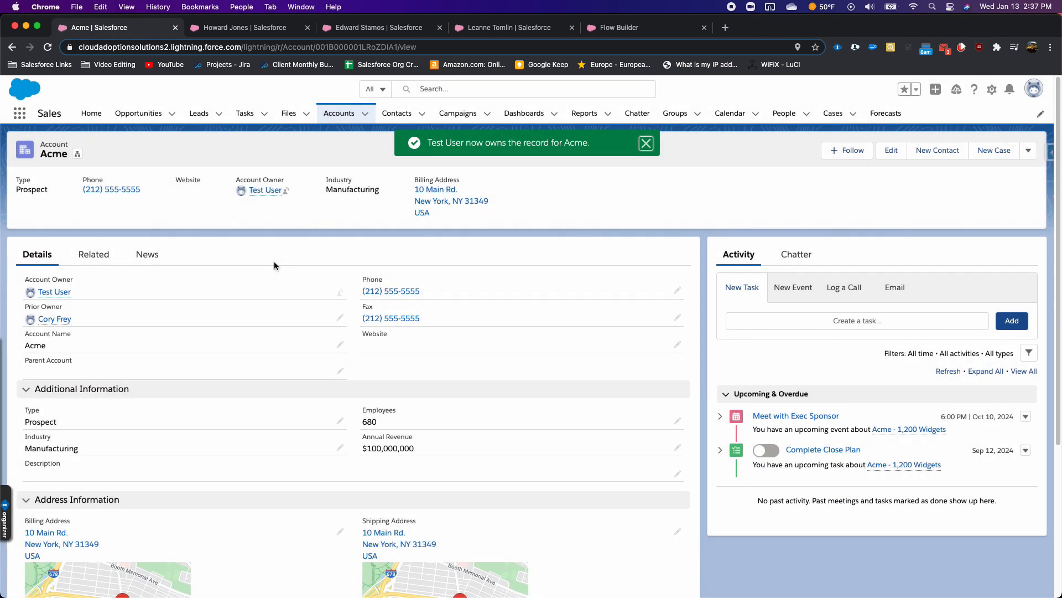
mouse_move(54, 318)
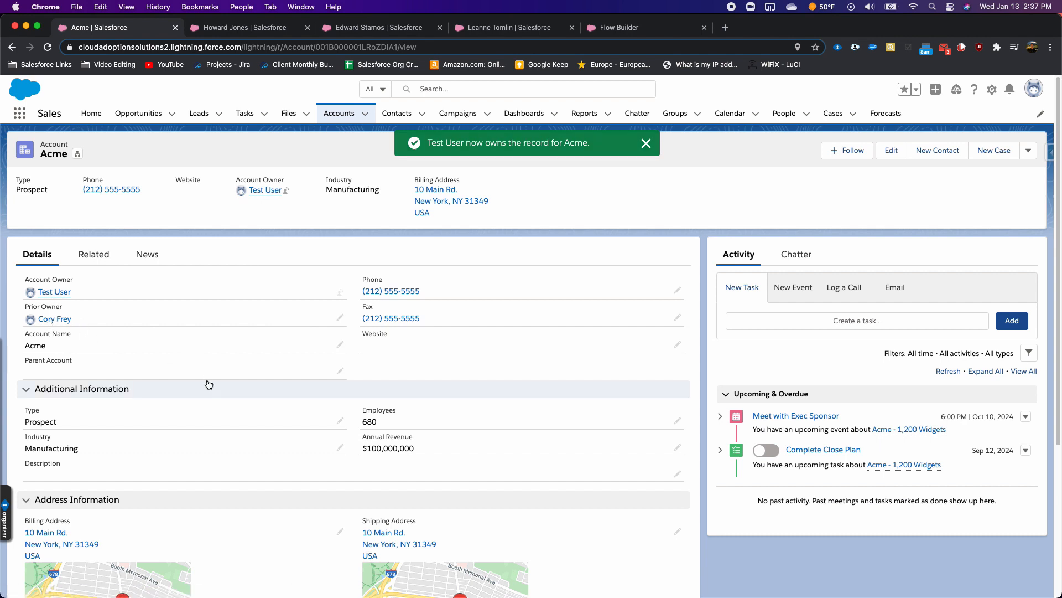
left_click(645, 143)
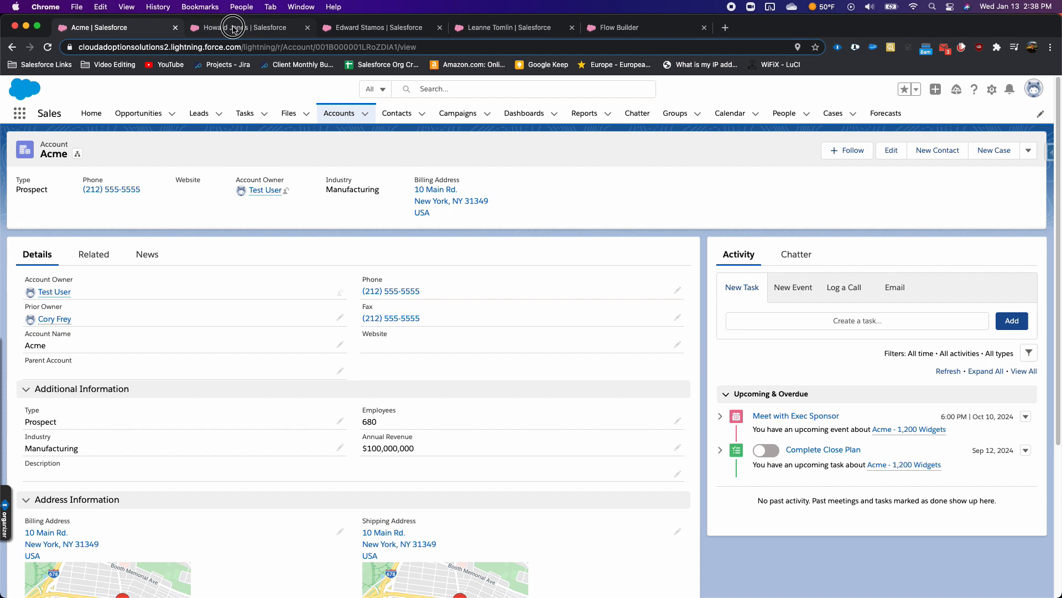
left_click(244, 27)
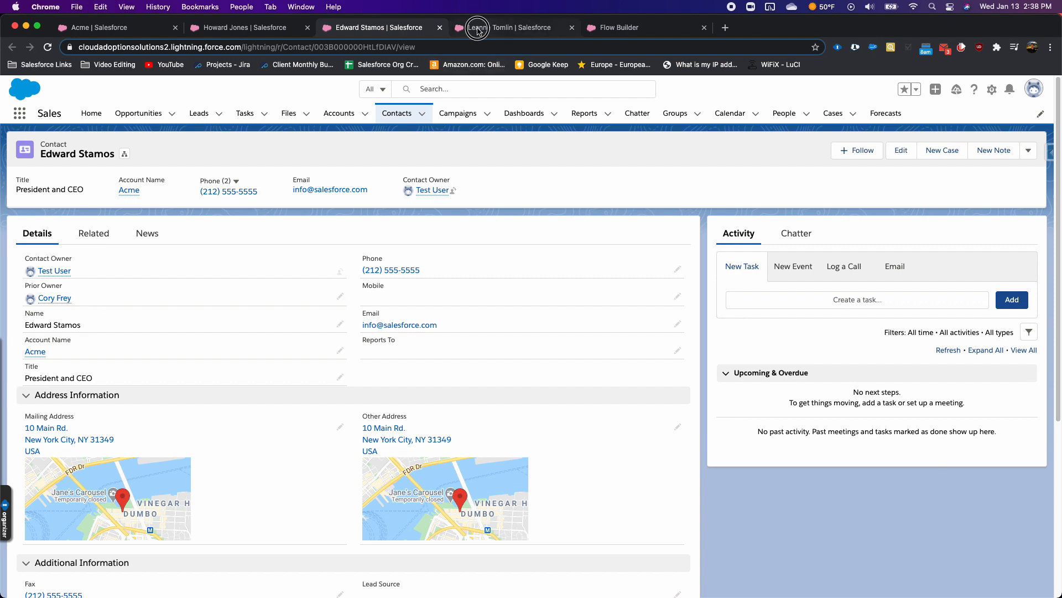
left_click(518, 27)
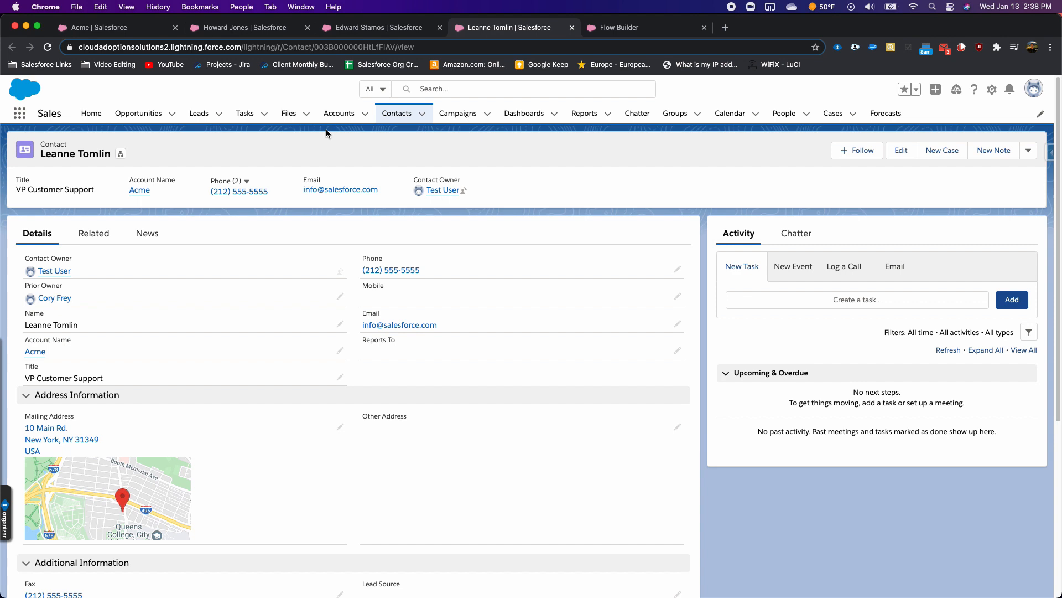
left_click(619, 27)
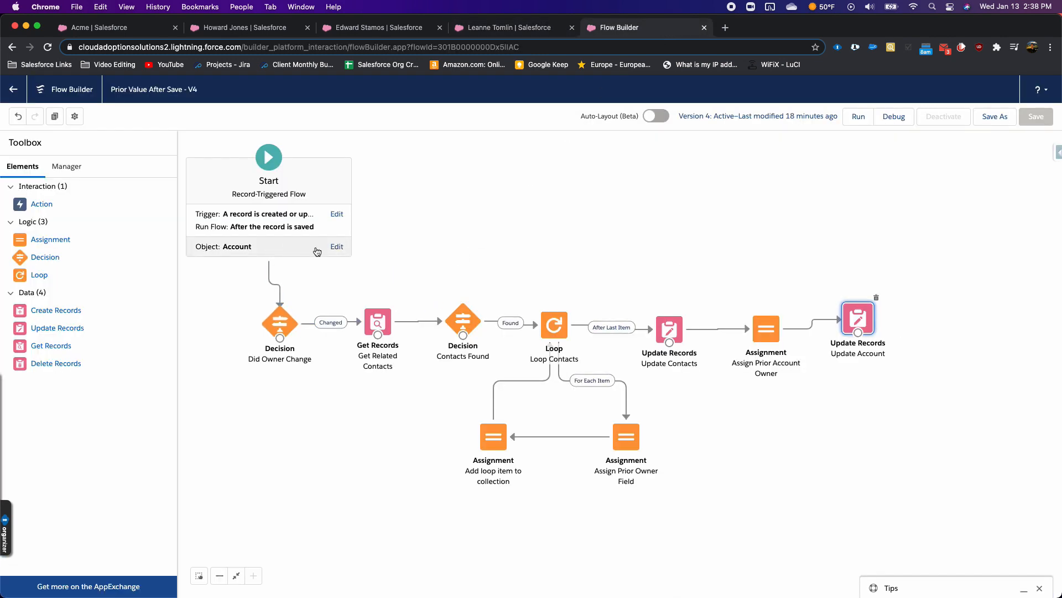
double_click(279, 321)
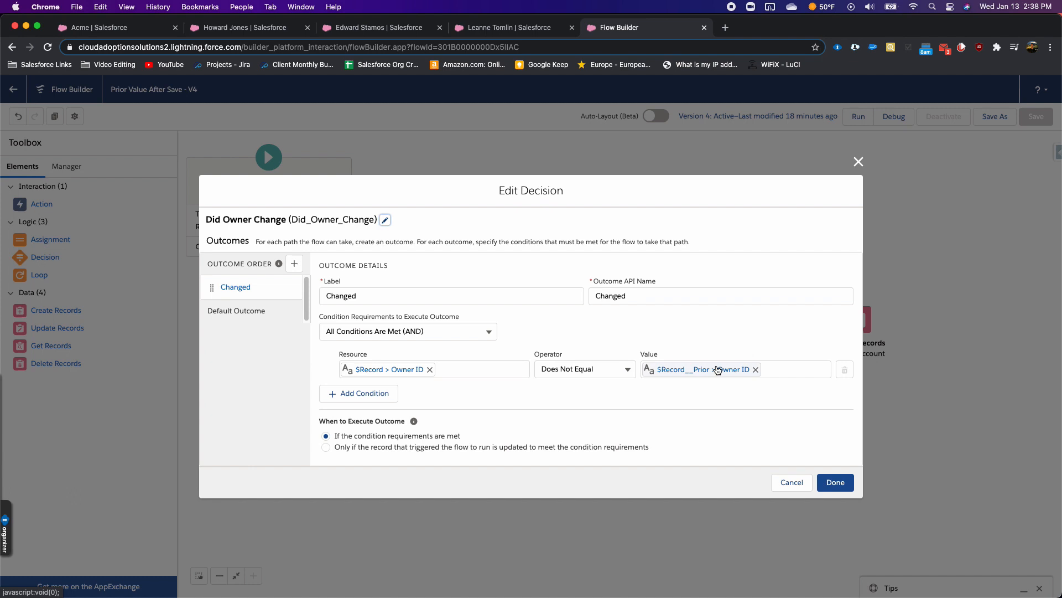
mouse_move(764, 389)
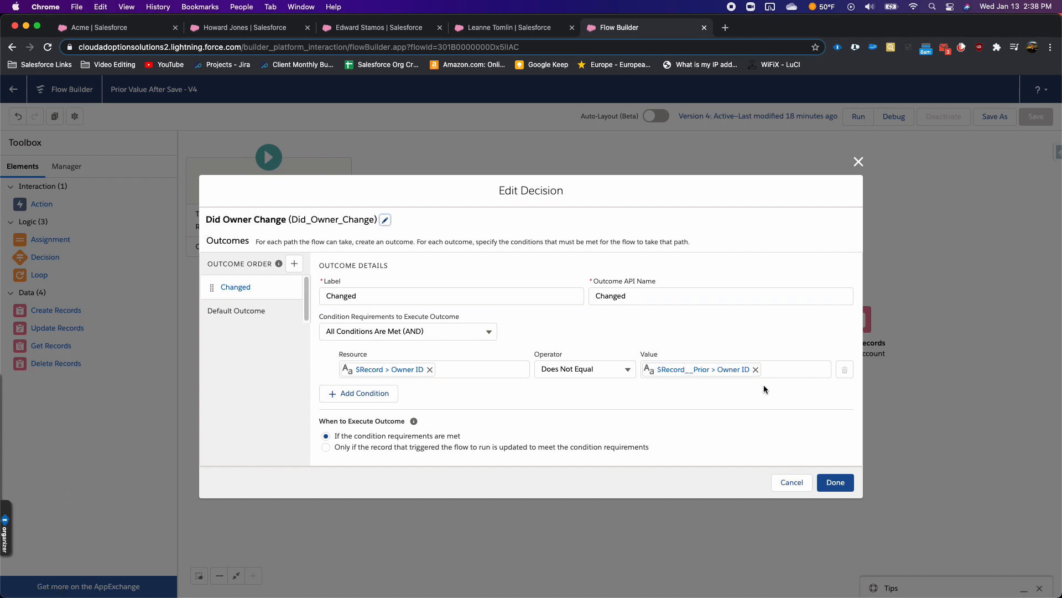